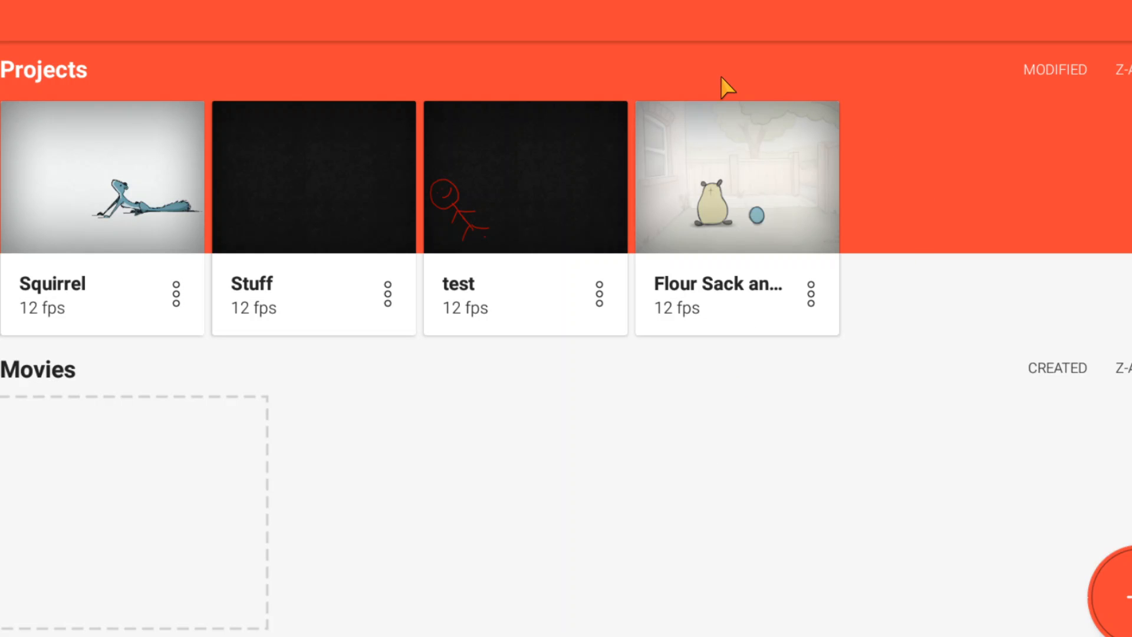
pyautogui.moveTo(341, 201)
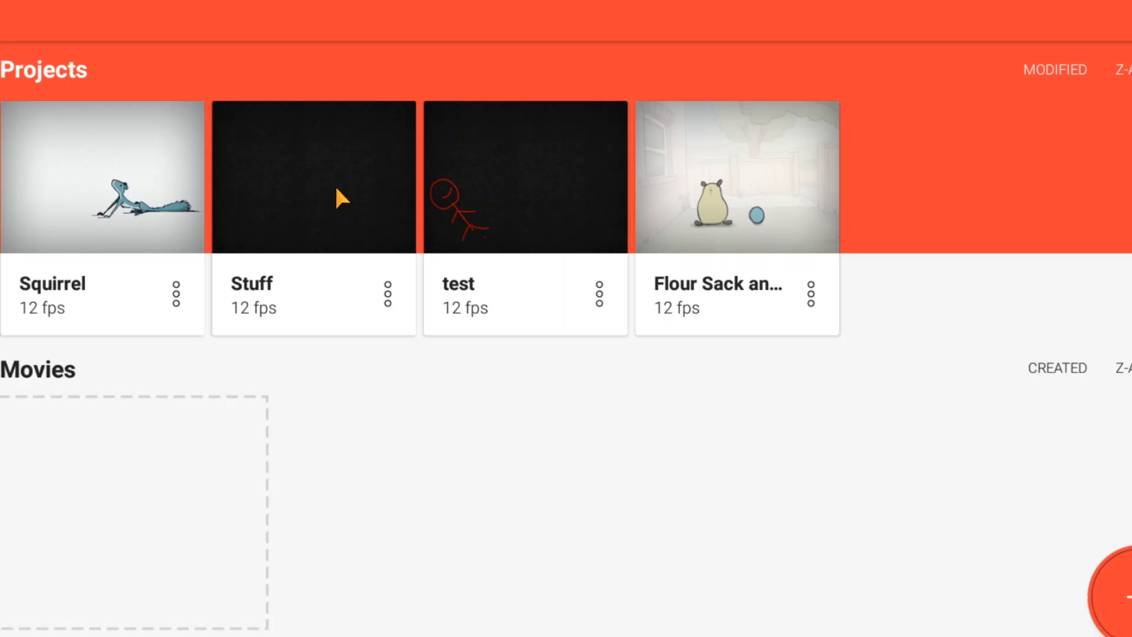
# - Start a new project named 'crap' and choose a dark background
pyautogui.click(1112, 585)
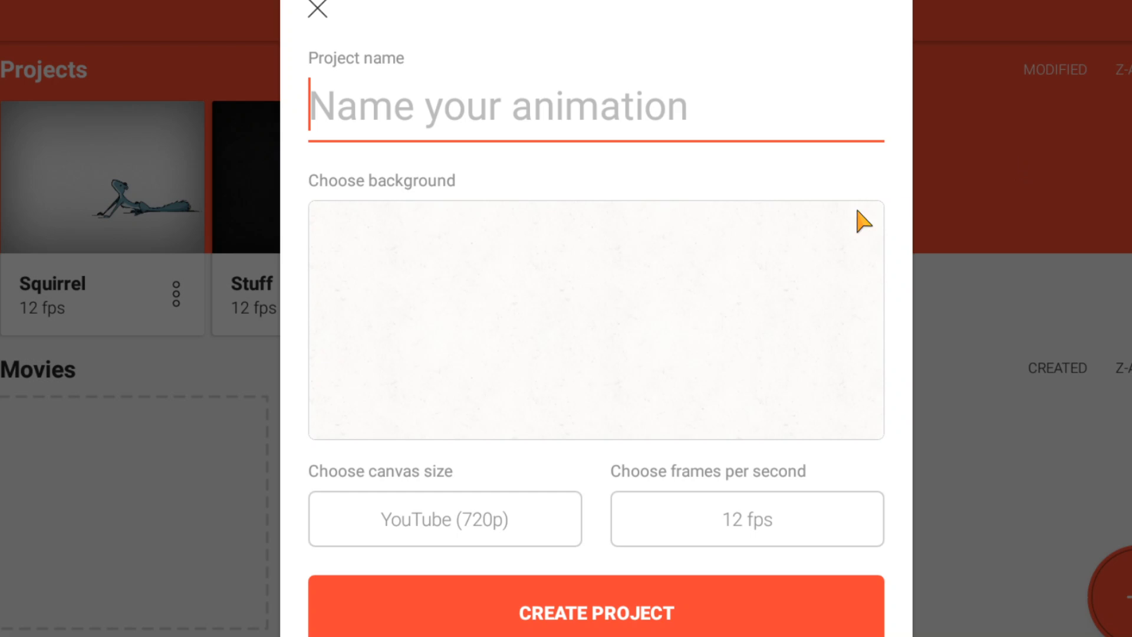
pyautogui.moveTo(823, 74)
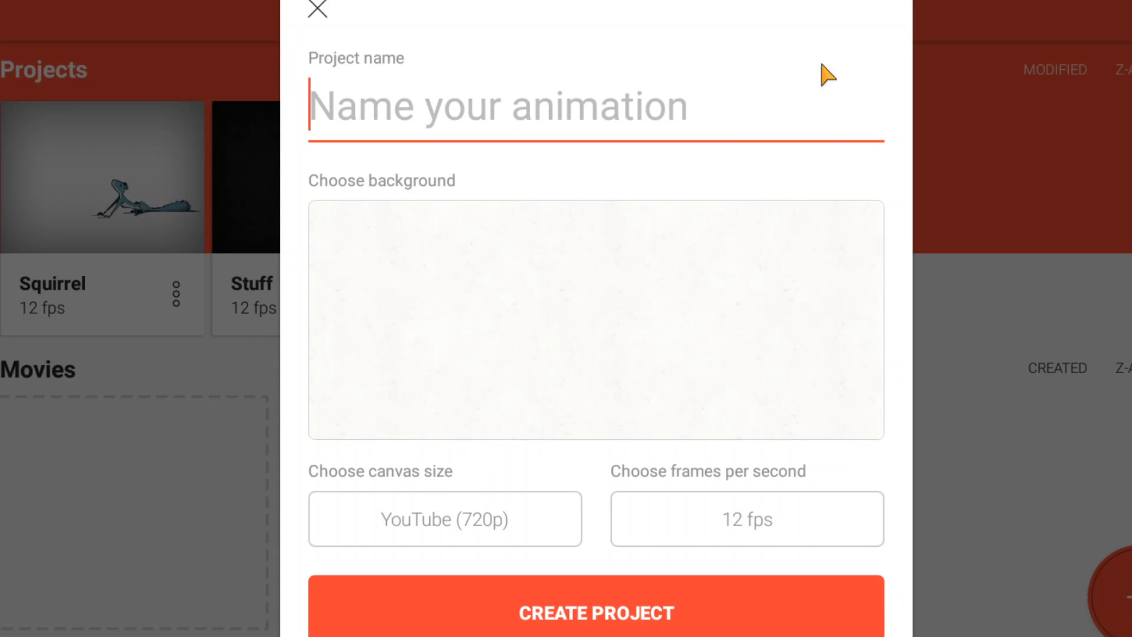
pyautogui.moveTo(639, 21)
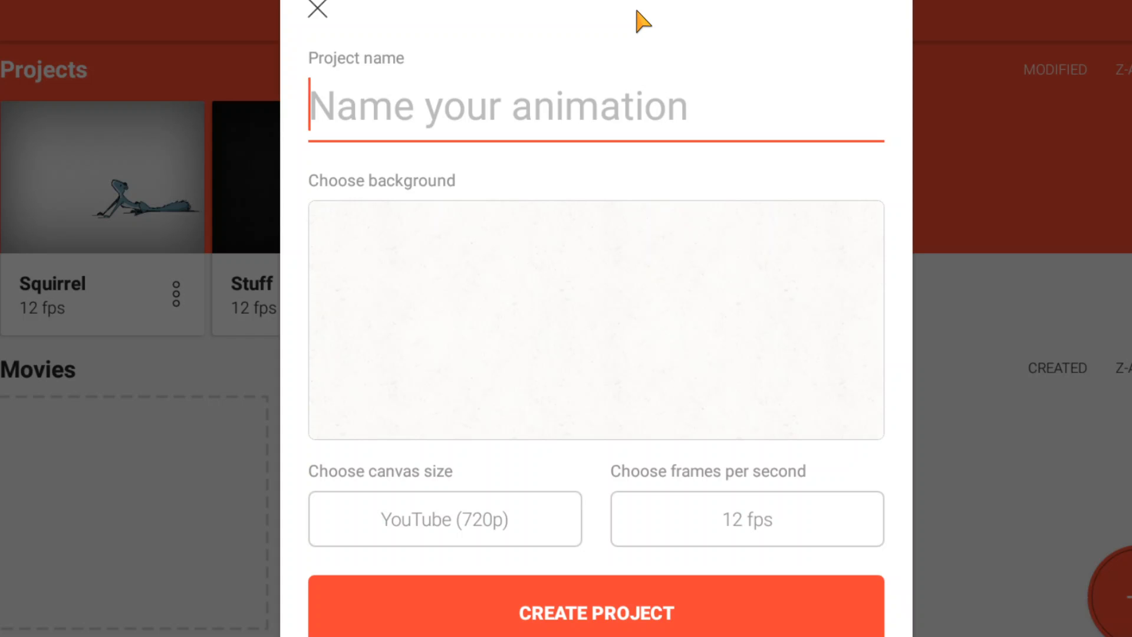
pyautogui.write('crap')
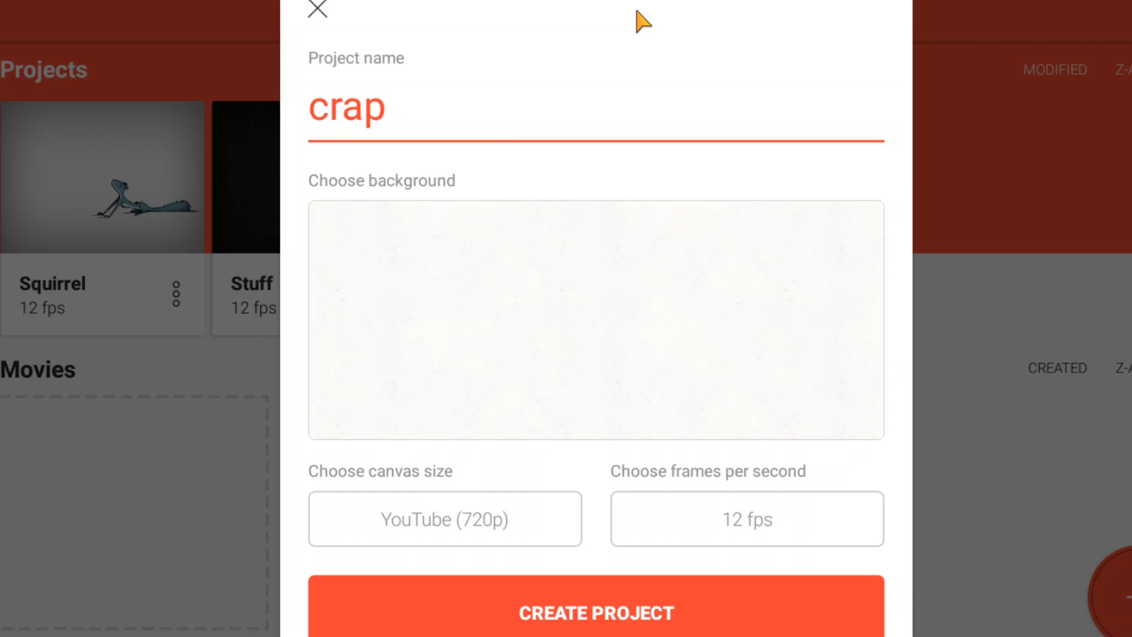
pyautogui.moveTo(654, 370)
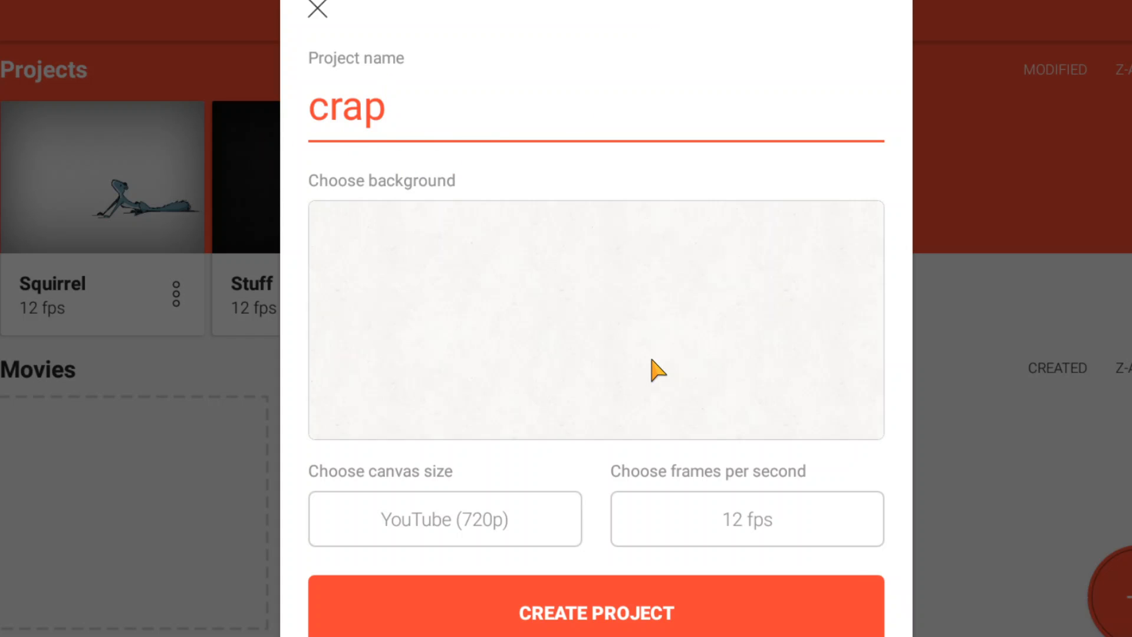
pyautogui.click(594, 320)
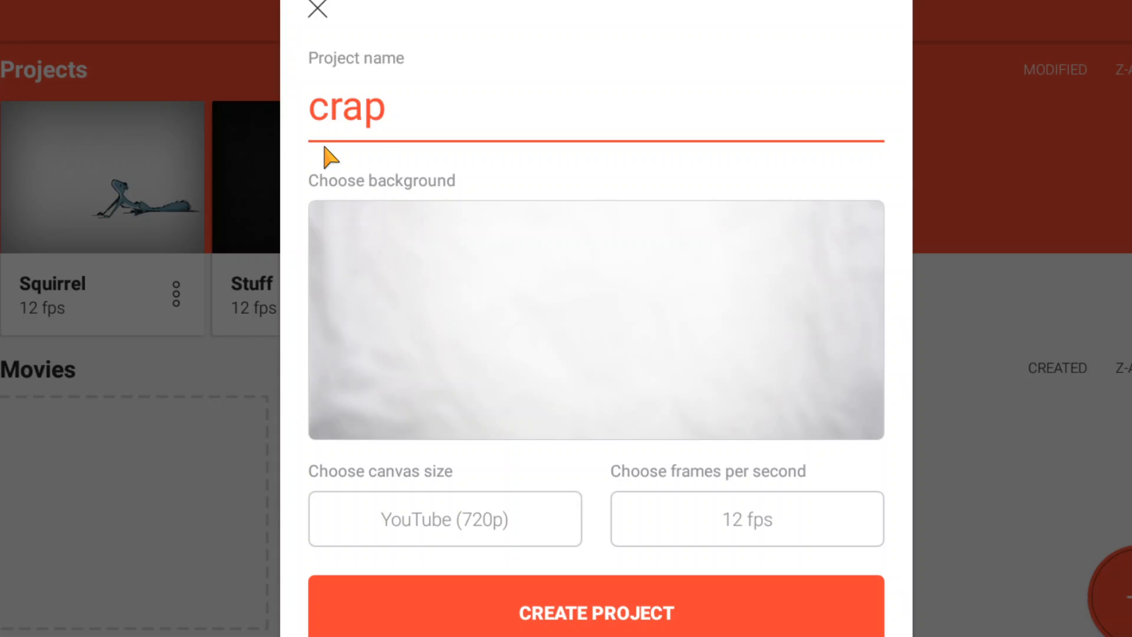
# - Keep the YouTube 720p canvas at 12 fps and create the project
pyautogui.click(594, 319)
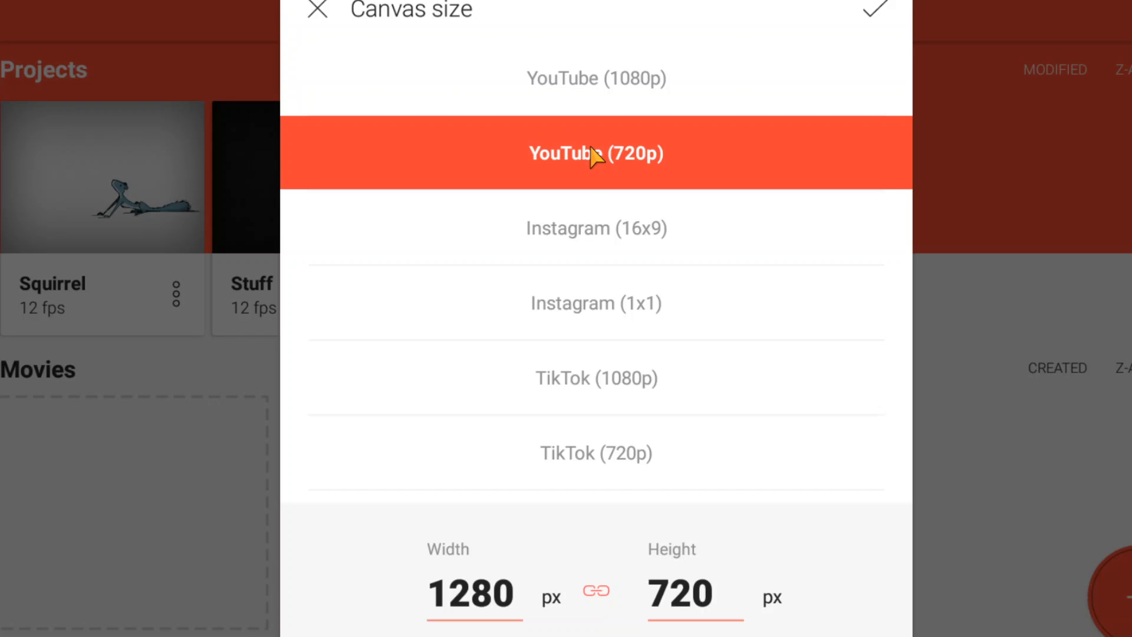
pyautogui.click(594, 152)
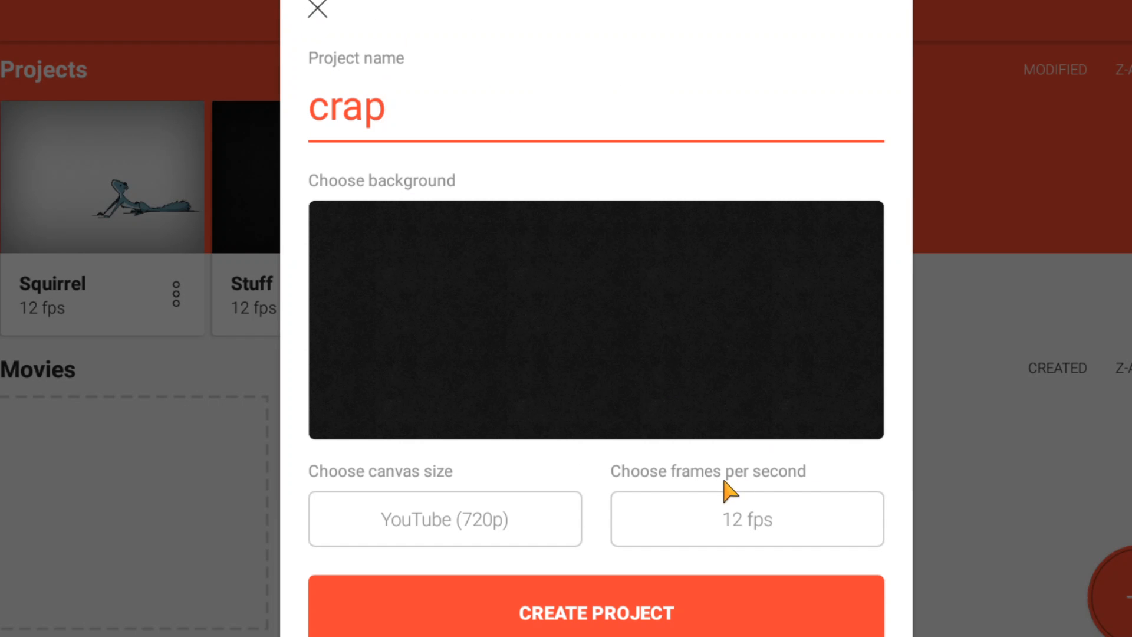
pyautogui.click(594, 614)
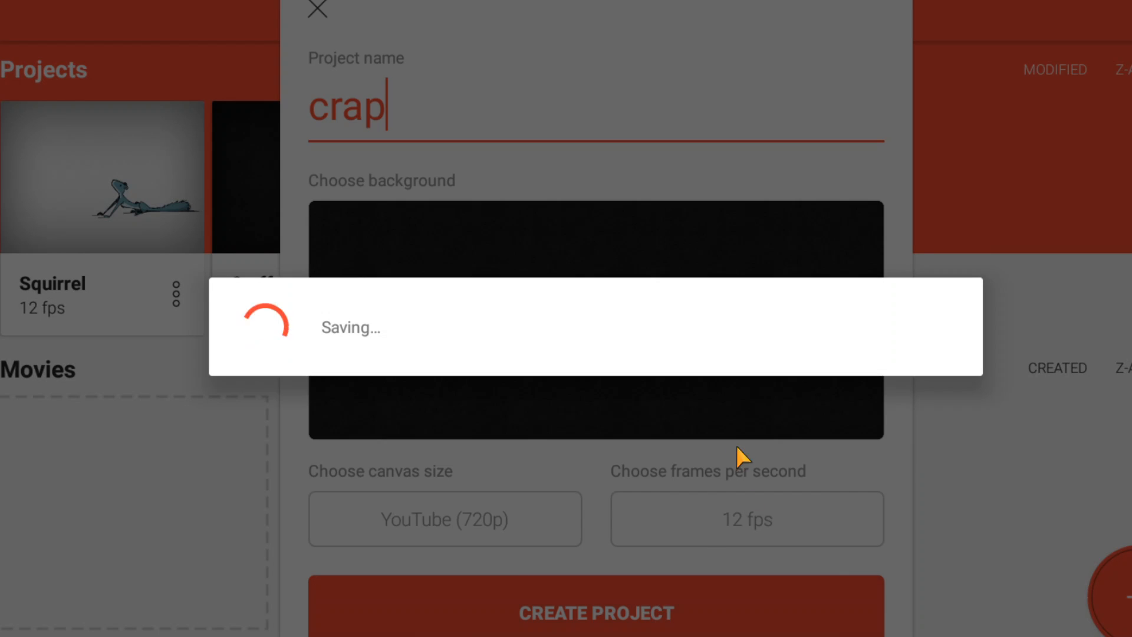
# - Fill the first frame solid blue and switch to the drawing pen
pyautogui.click(595, 613)
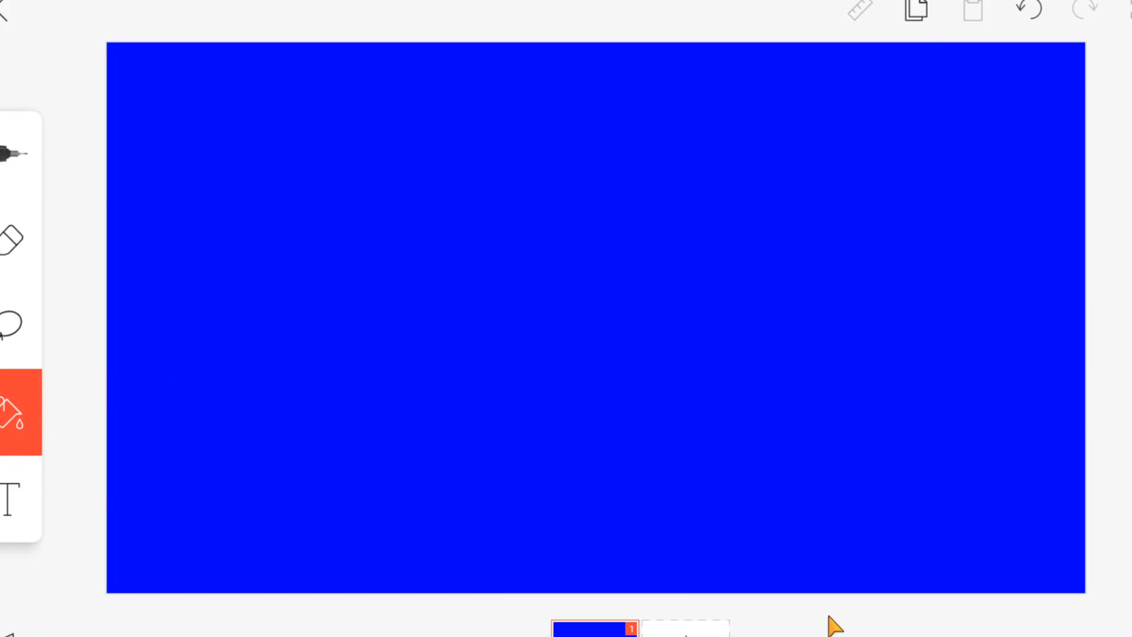
pyautogui.moveTo(731, 37)
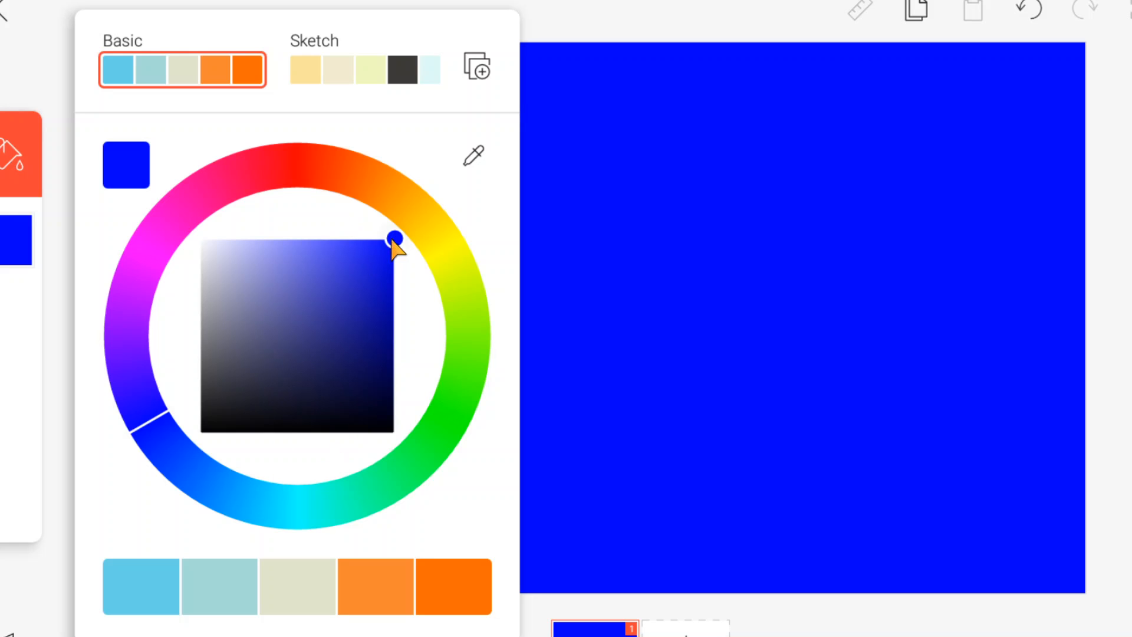
pyautogui.moveTo(395, 238); pyautogui.dragTo(243, 398)
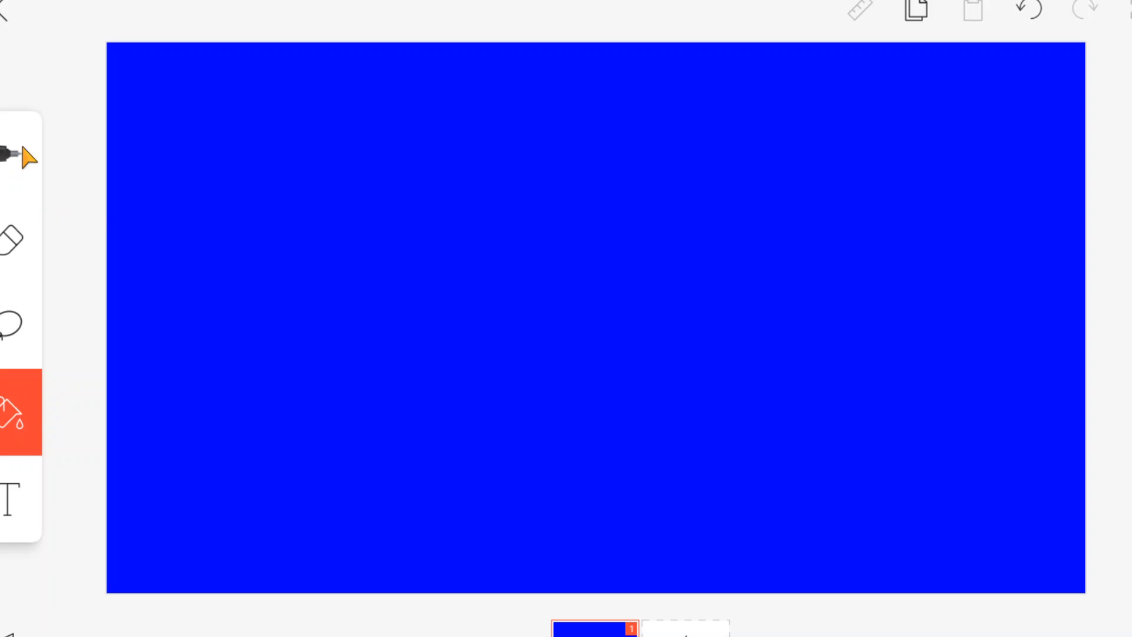
pyautogui.click(15, 153)
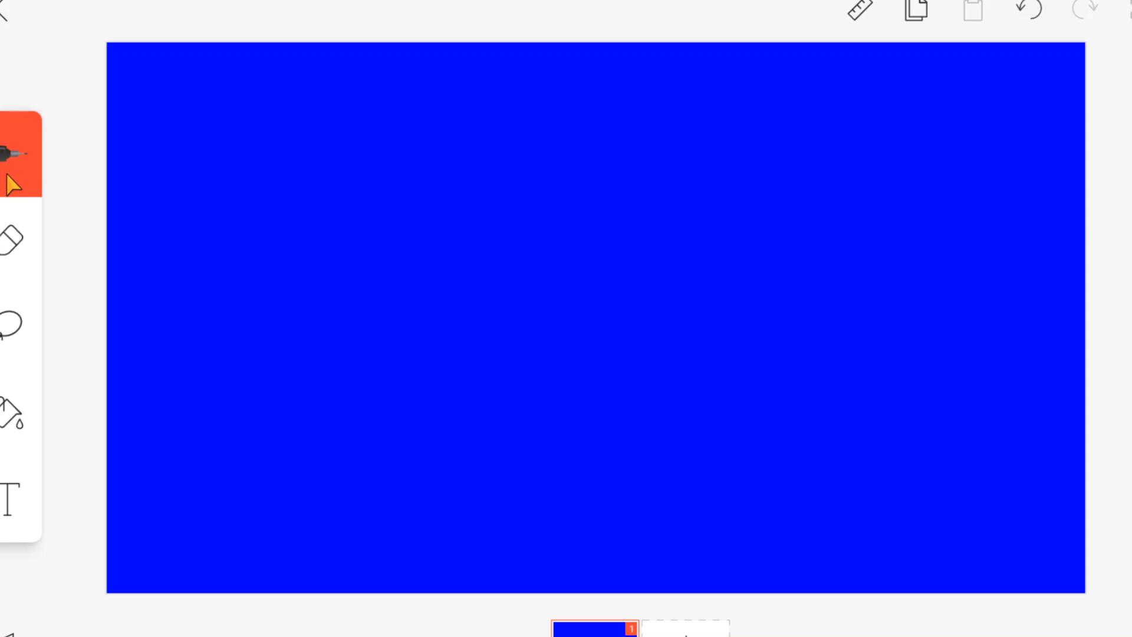
# - Set the pen to a dark brown colour and a thin thickness
pyautogui.click(14, 415)
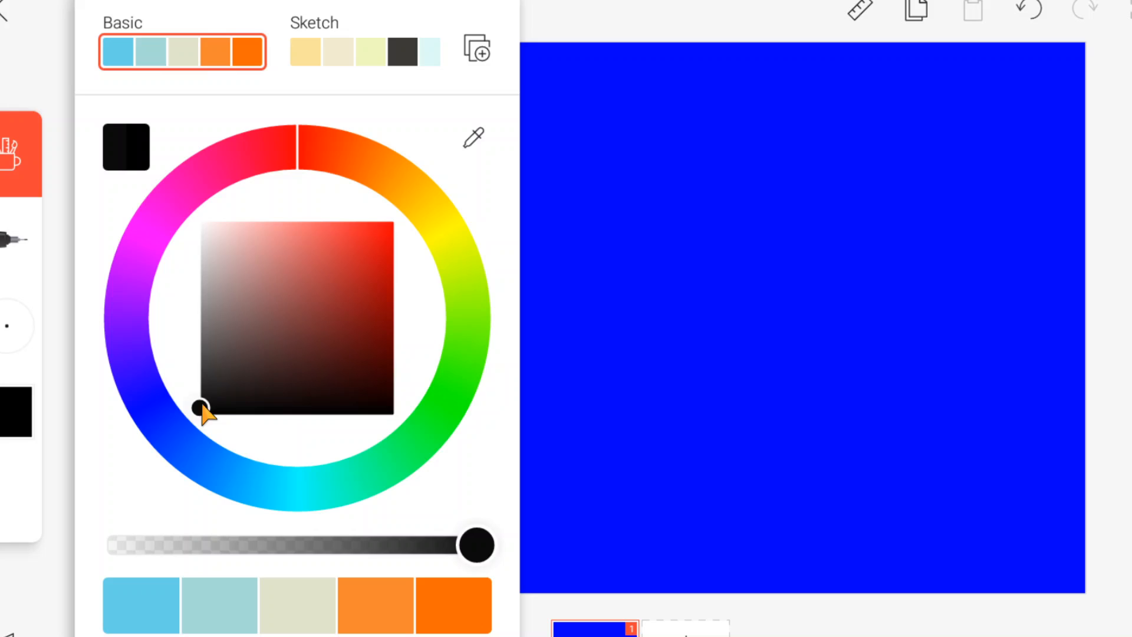
pyautogui.moveTo(201, 407); pyautogui.dragTo(265, 364)
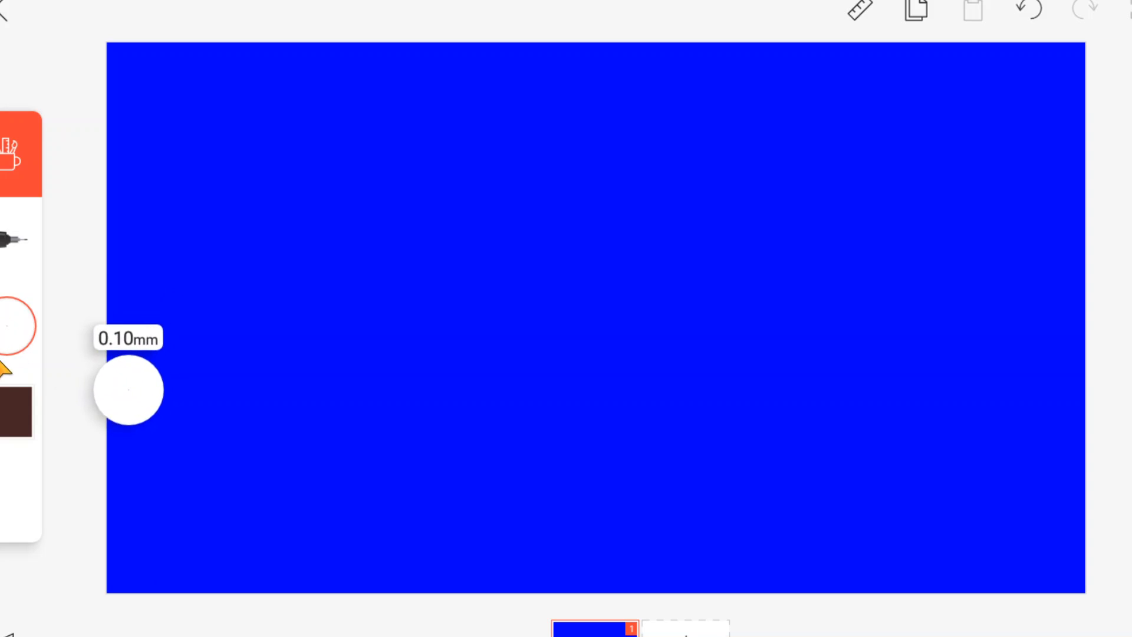
pyautogui.moveTo(129, 390); pyautogui.dragTo(131, 334)
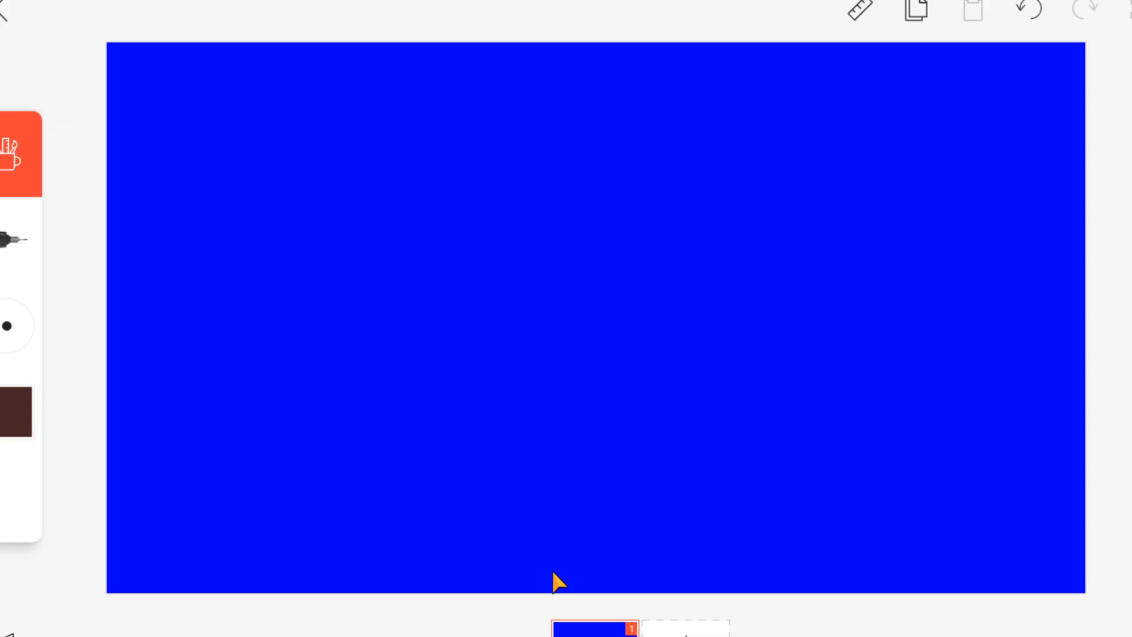
# - Draw the coiled poop pile with its base stroke at the bottom centre
pyautogui.moveTo(531, 573); pyautogui.dragTo(617, 567)
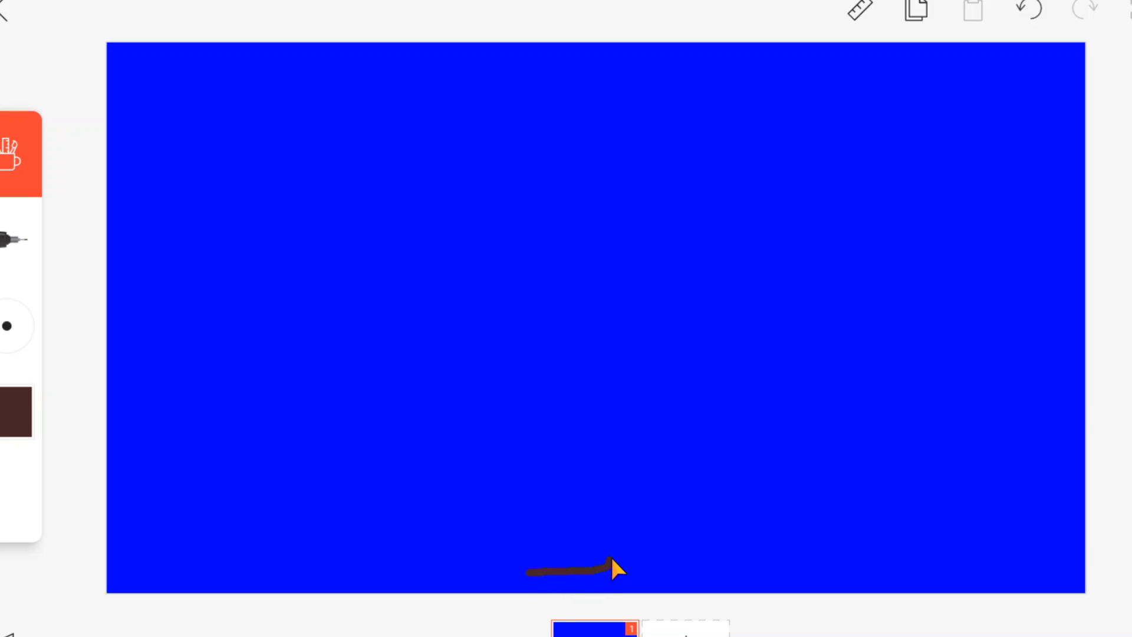
pyautogui.moveTo(616, 569); pyautogui.dragTo(517, 538)
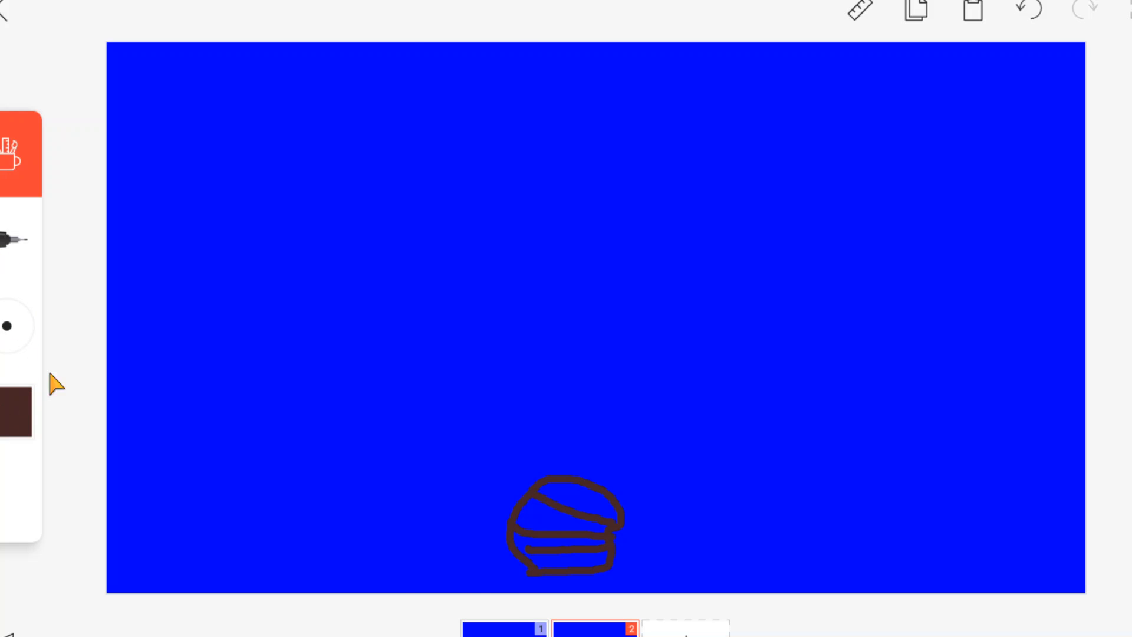
# - Draw two wavy grey stink lines above the pile on frame 2 and add frame 3
pyautogui.click(15, 415)
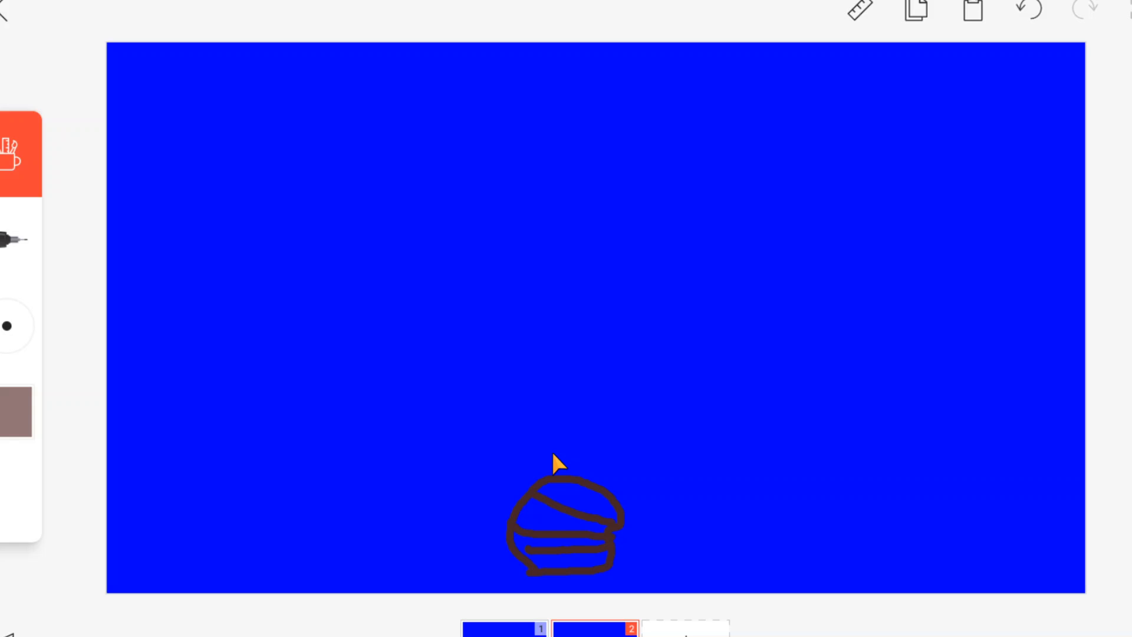
pyautogui.moveTo(534, 343); pyautogui.dragTo(545, 451)
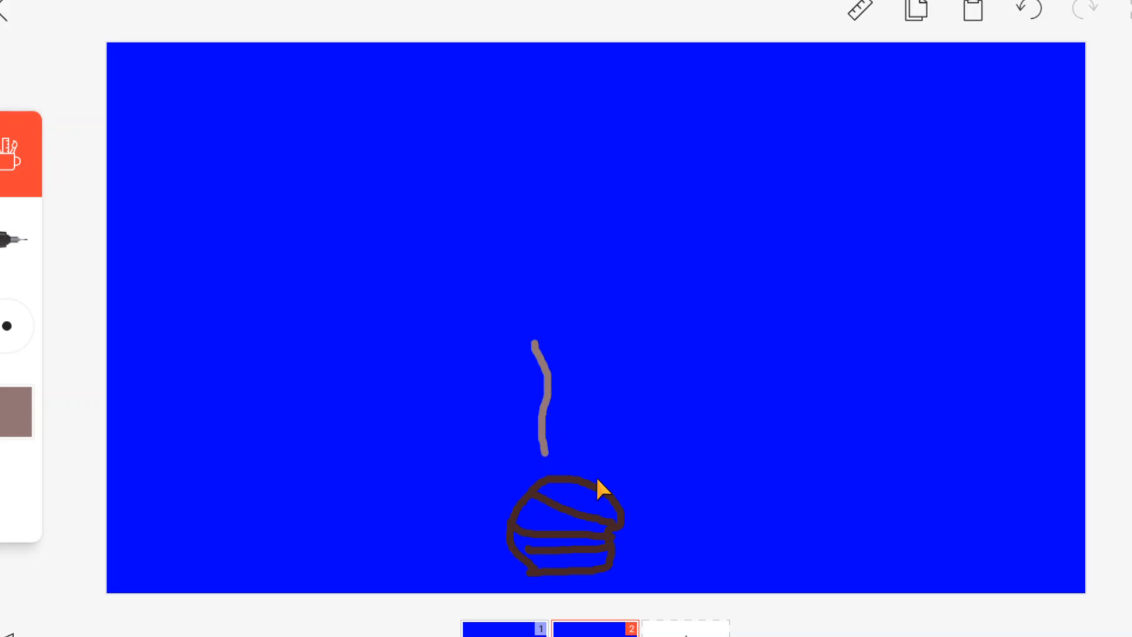
pyautogui.moveTo(609, 354); pyautogui.dragTo(595, 476)
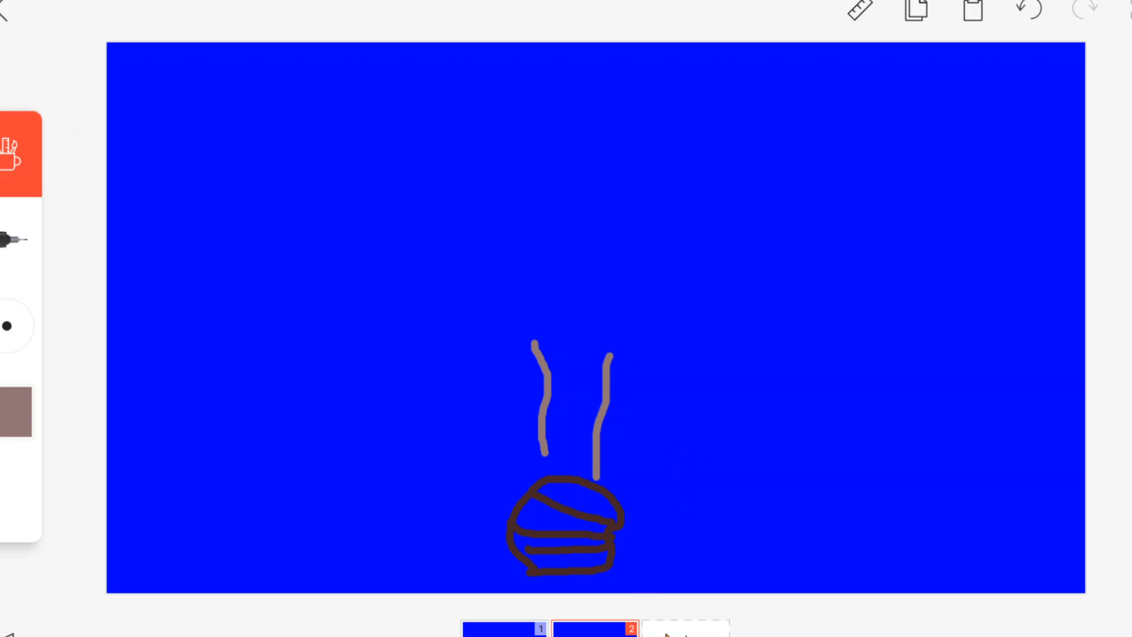
pyautogui.click(912, 13)
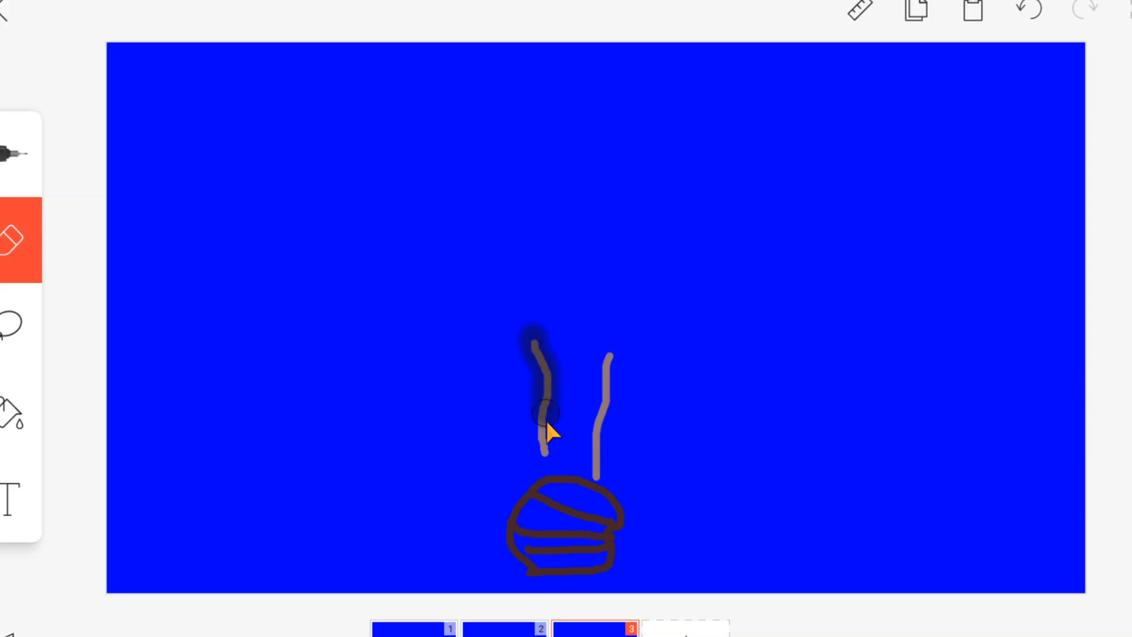
# - Erase the stink lines from frame 3 with an enlarged eraser, leaving only the pile
pyautogui.click(545, 429)
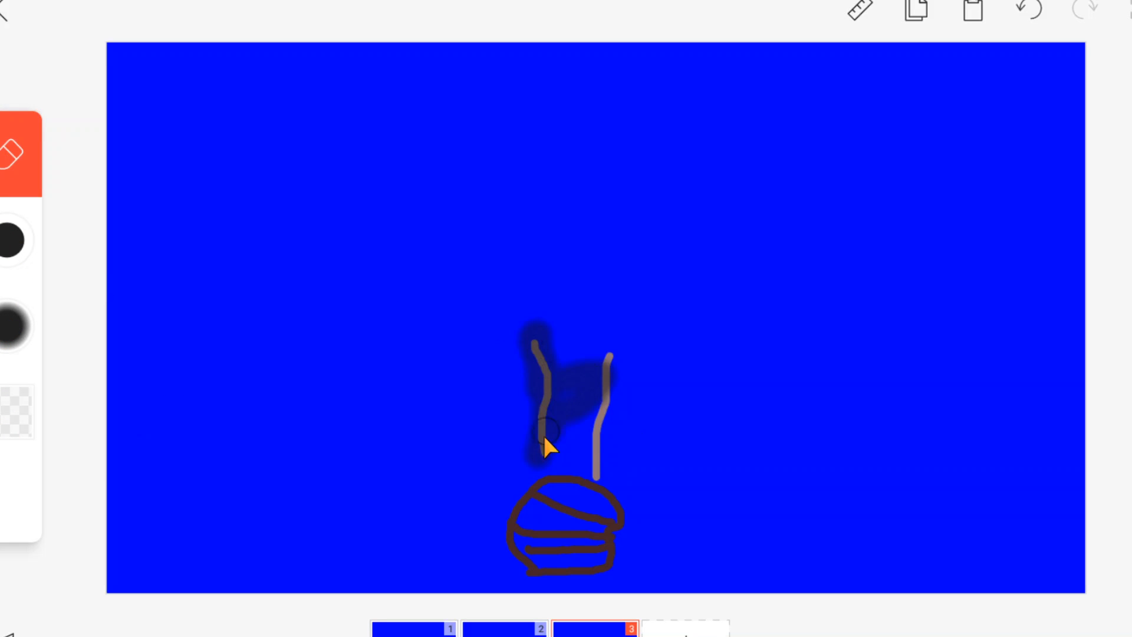
pyautogui.moveTo(544, 445); pyautogui.dragTo(173, 238)
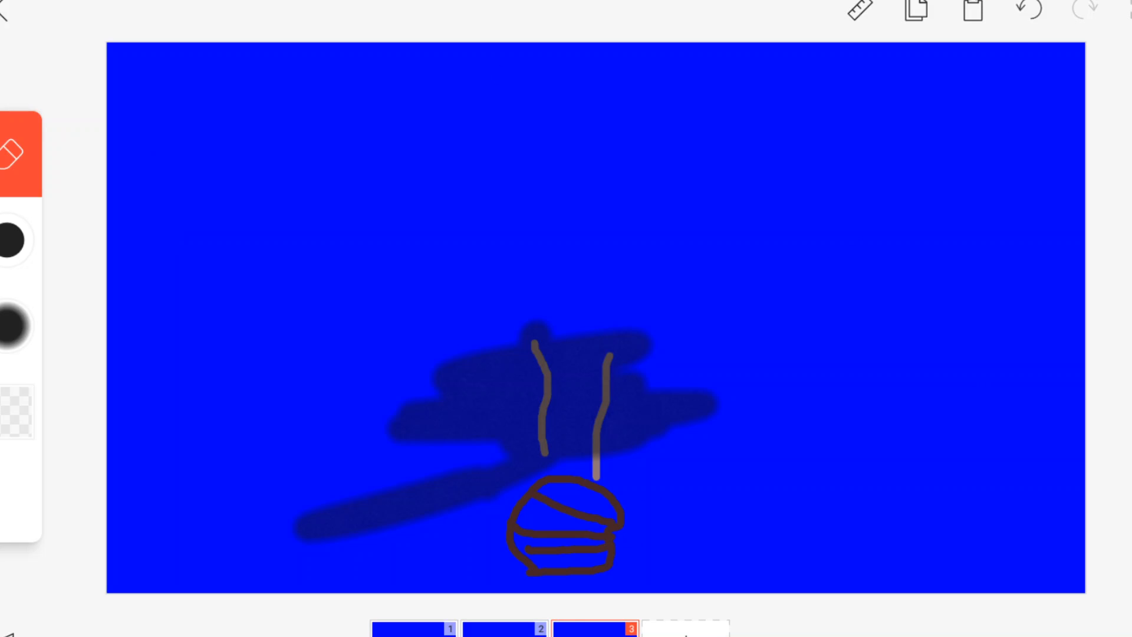
pyautogui.click(594, 626)
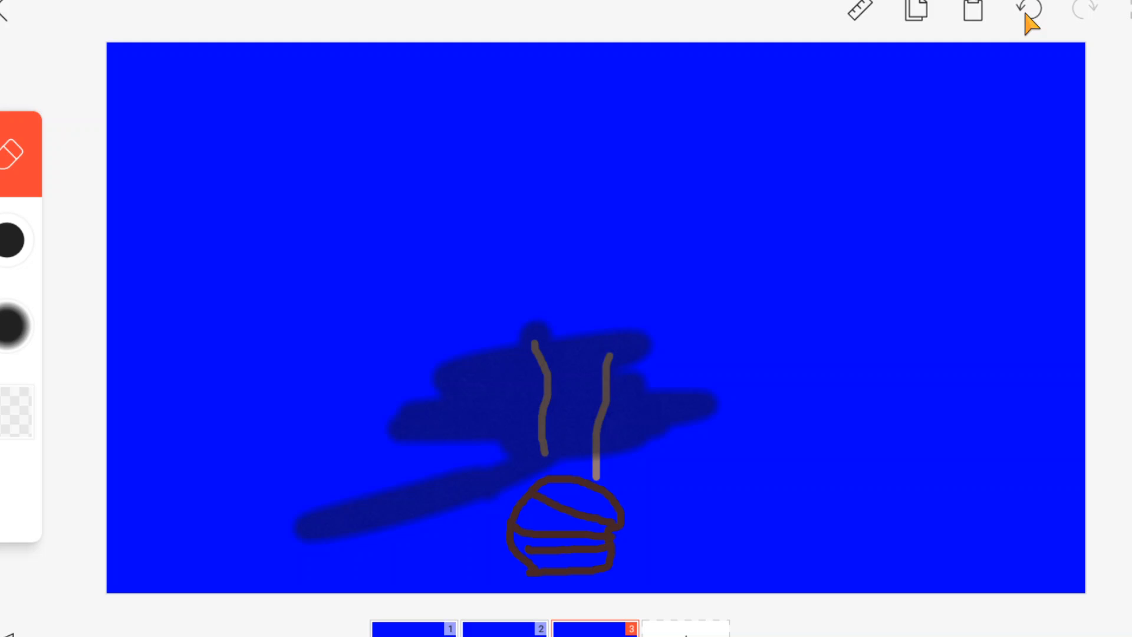
pyautogui.click(1027, 11)
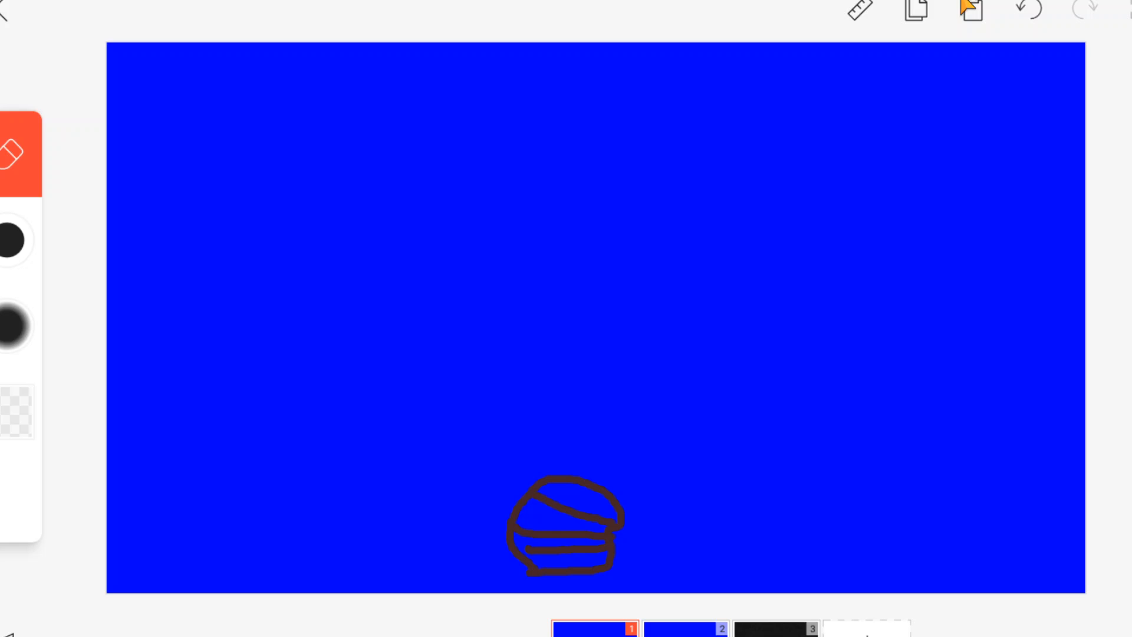
# - Redraw two wavy stink lines above the pile and start a round puppy head at lower left
pyautogui.moveTo(538, 343); pyautogui.dragTo(596, 476)
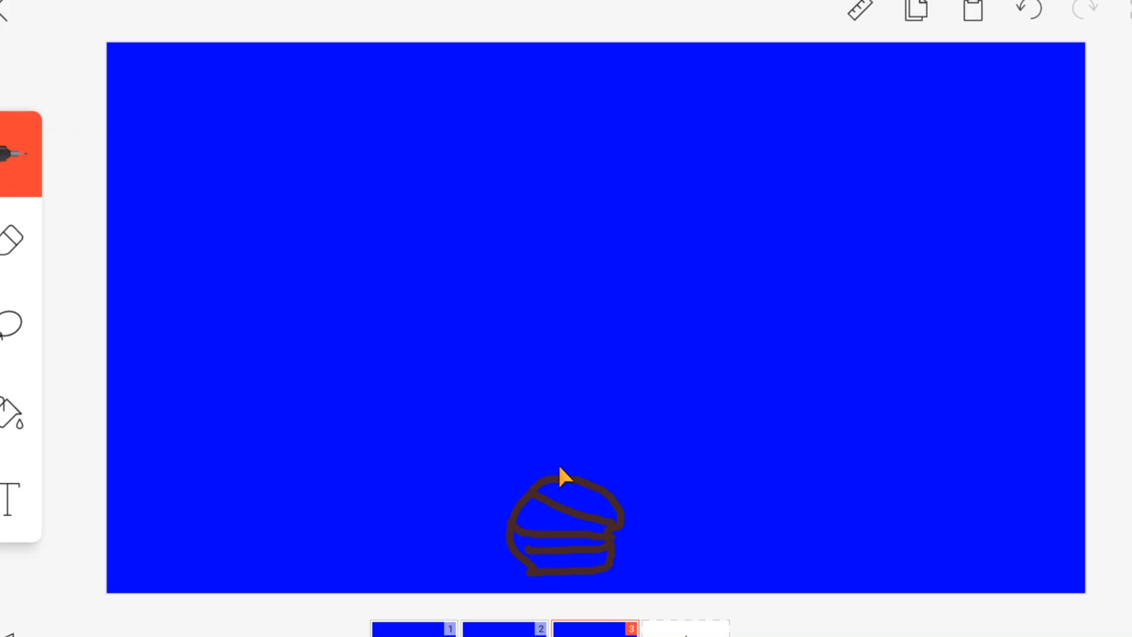
pyautogui.moveTo(531, 466); pyautogui.dragTo(513, 325)
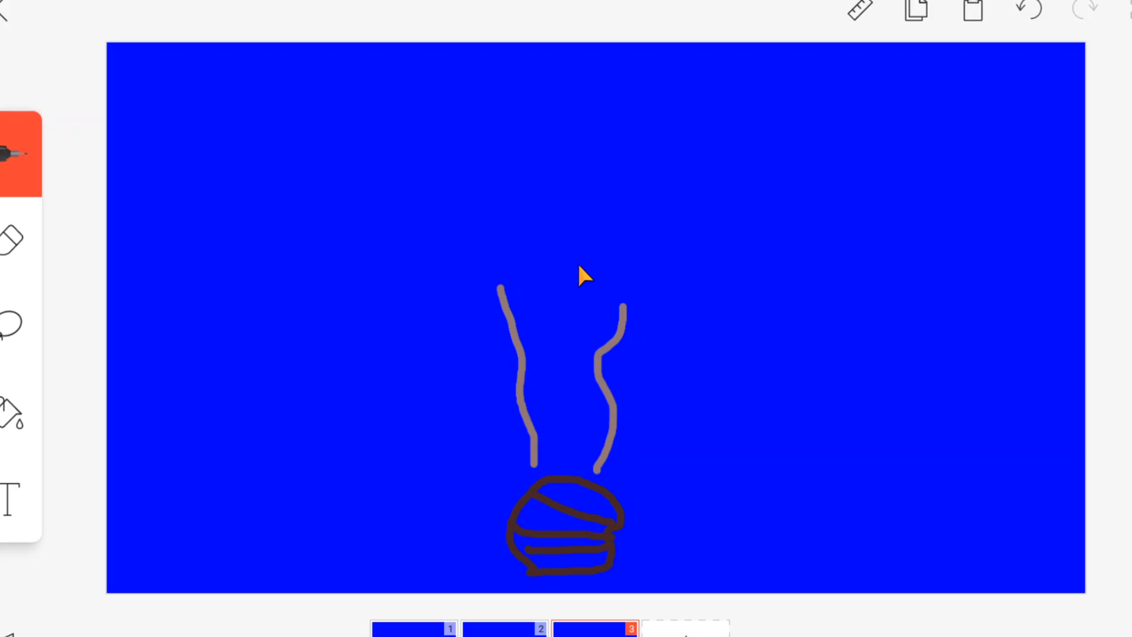
pyautogui.moveTo(670, 407)
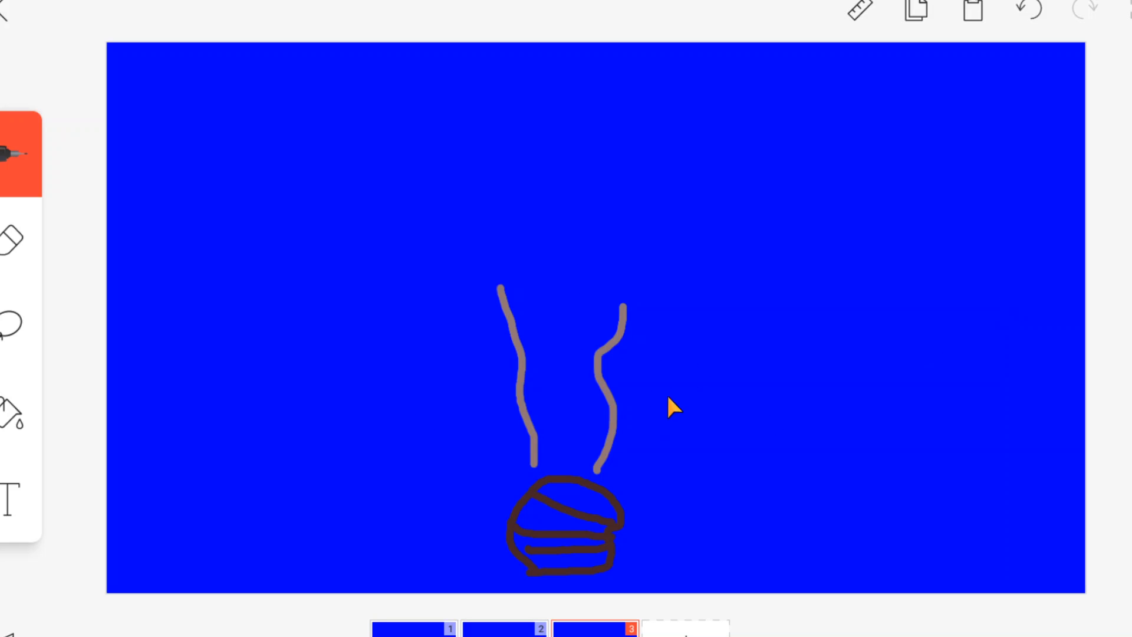
pyautogui.moveTo(526, 580)
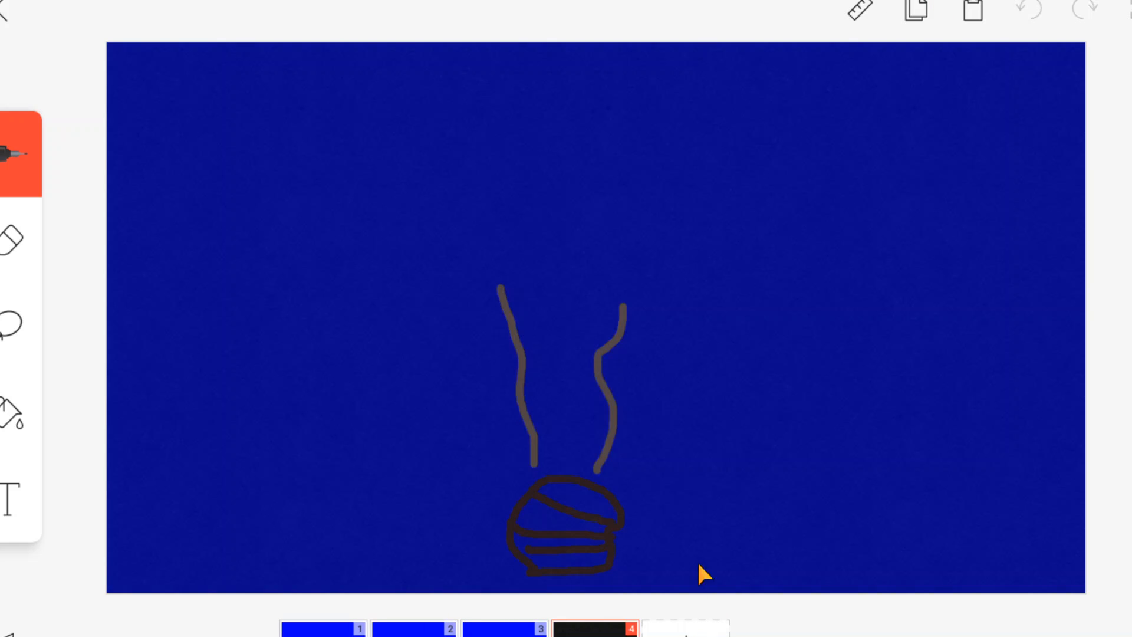
pyautogui.moveTo(975, 34)
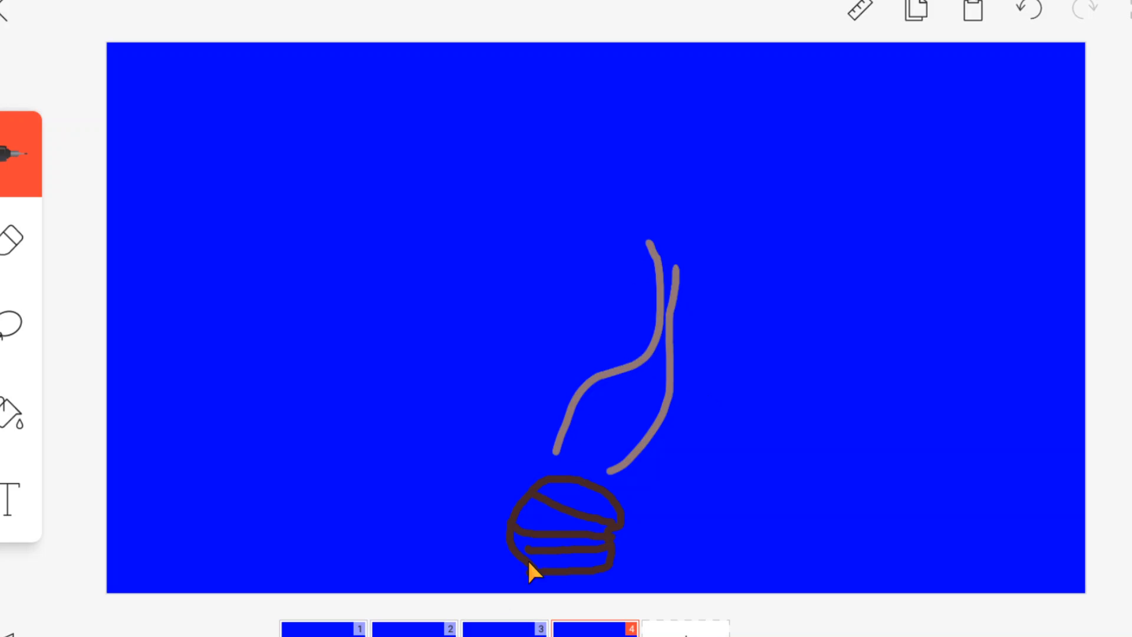
pyautogui.moveTo(149, 480); pyautogui.dragTo(230, 462)
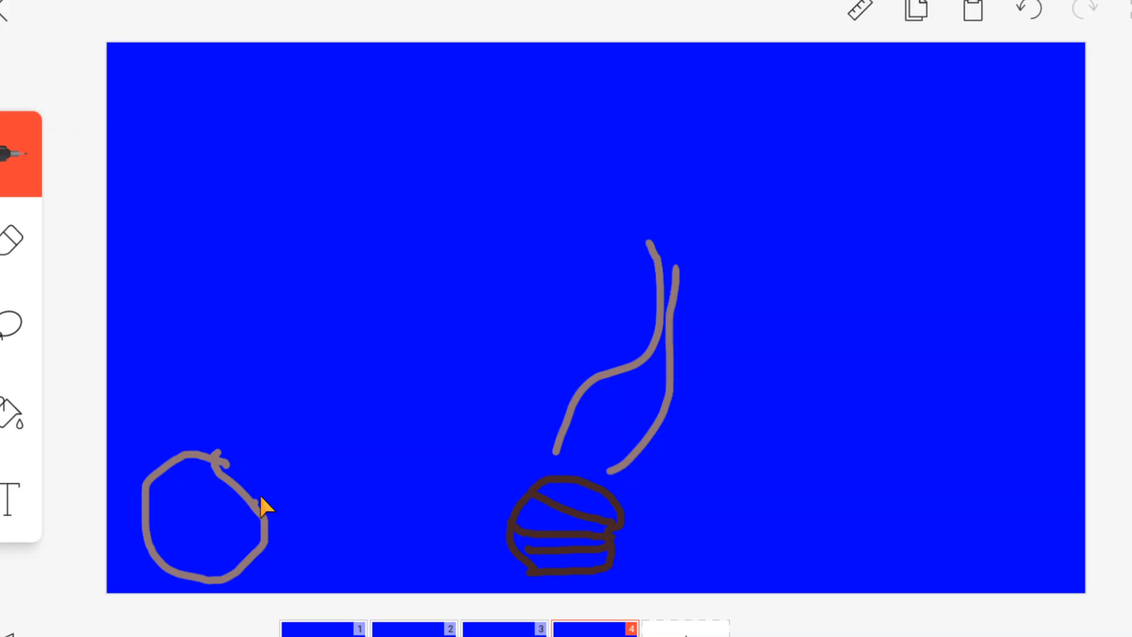
# - Draw the puppy's ear, body, curly tail and body line, plus a long stink line curving right
pyautogui.moveTo(259, 506); pyautogui.dragTo(187, 585)
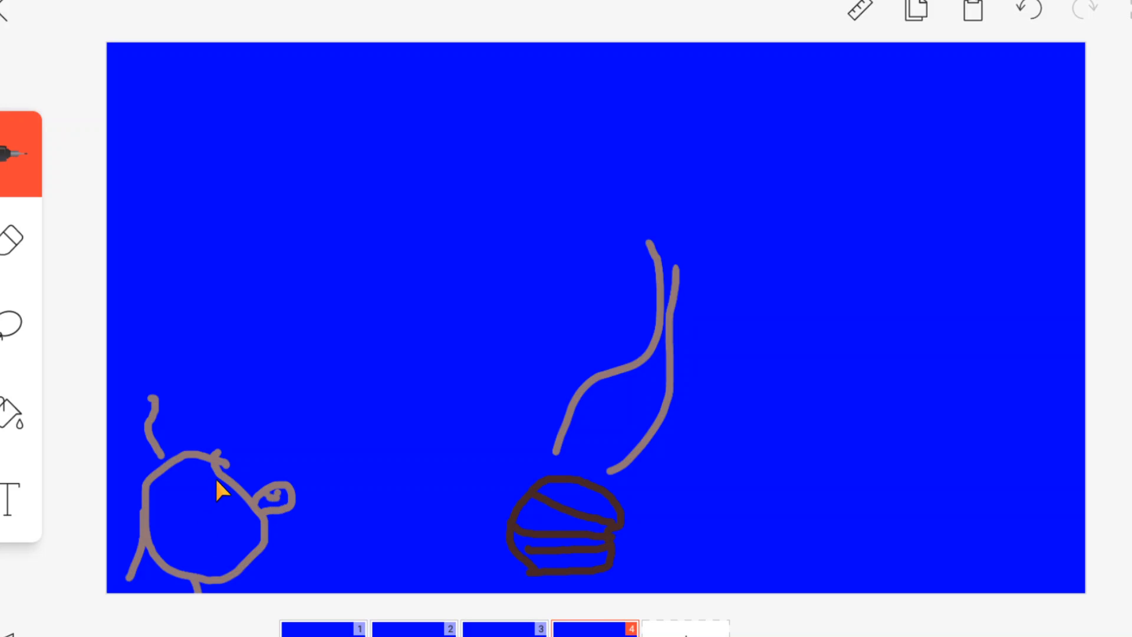
pyautogui.moveTo(123, 527); pyautogui.dragTo(246, 491)
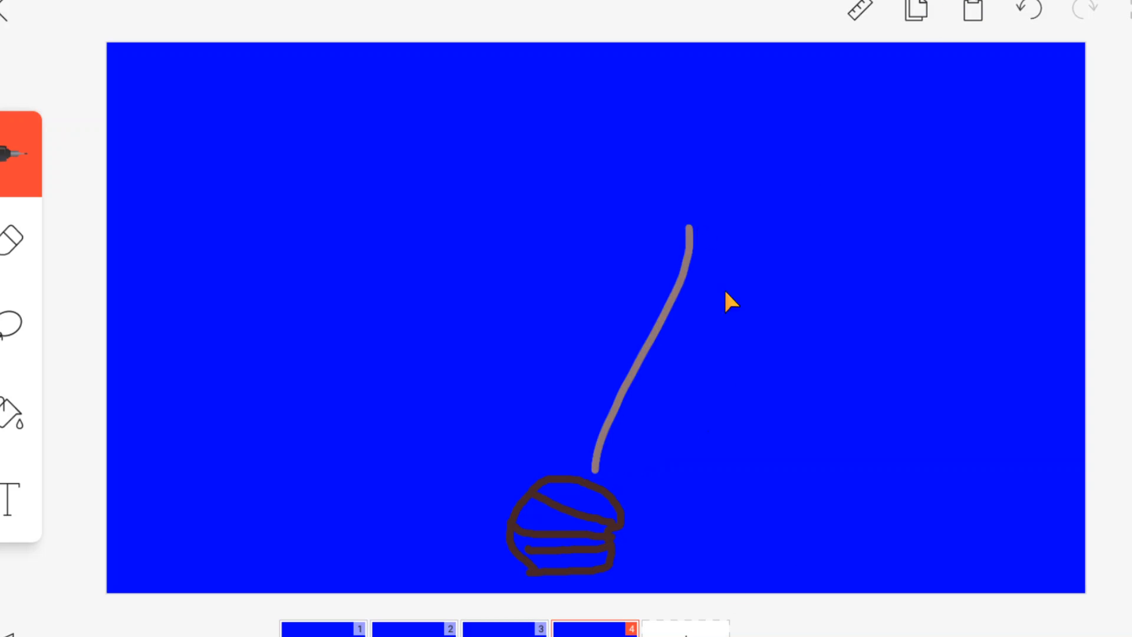
pyautogui.moveTo(610, 482); pyautogui.dragTo(779, 172)
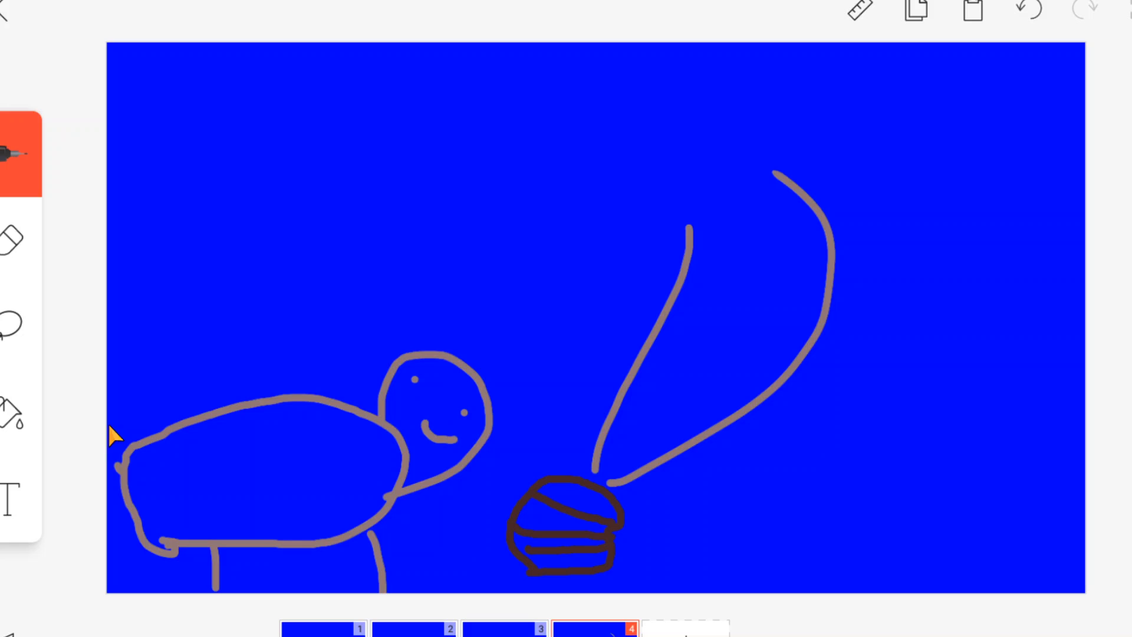
pyautogui.moveTo(126, 310); pyautogui.dragTo(231, 570)
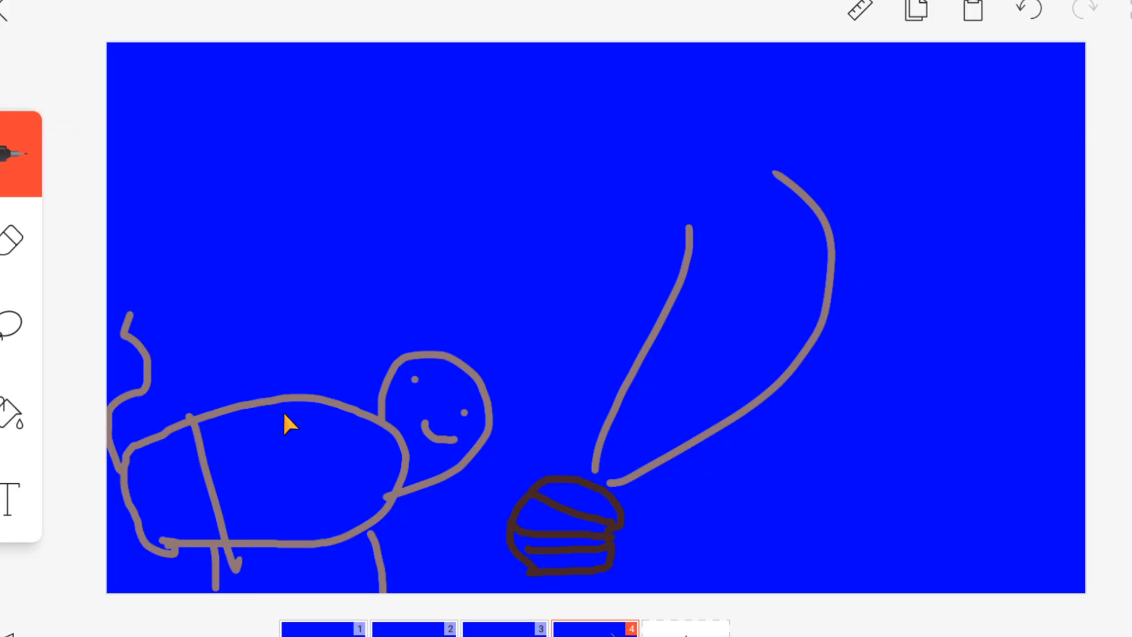
pyautogui.moveTo(285, 412); pyautogui.dragTo(375, 592)
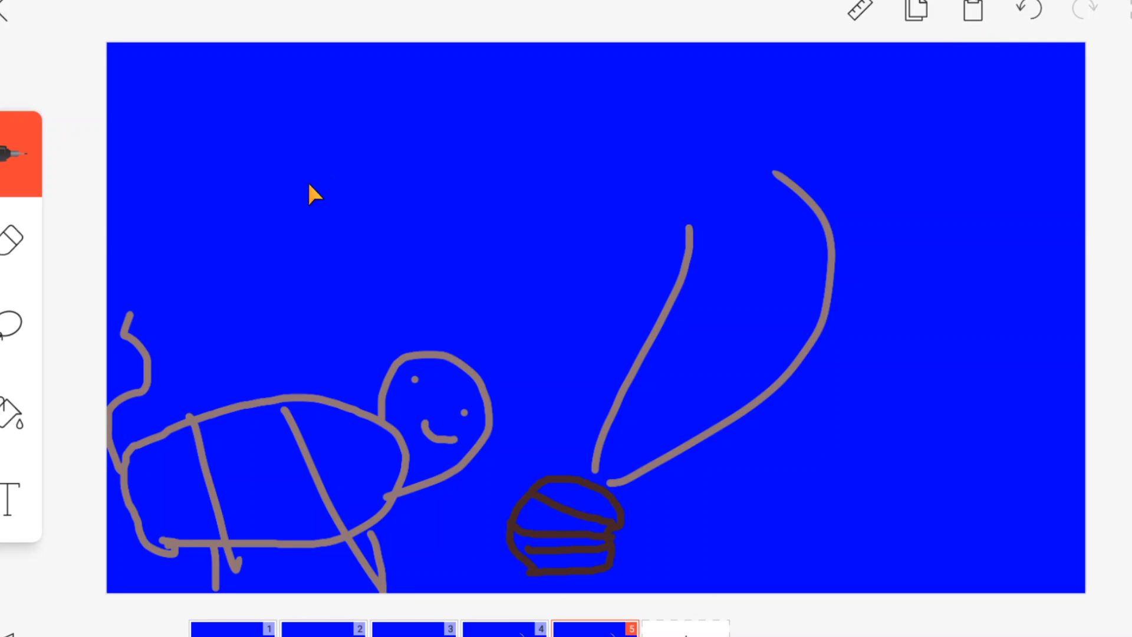
pyautogui.moveTo(303, 188)
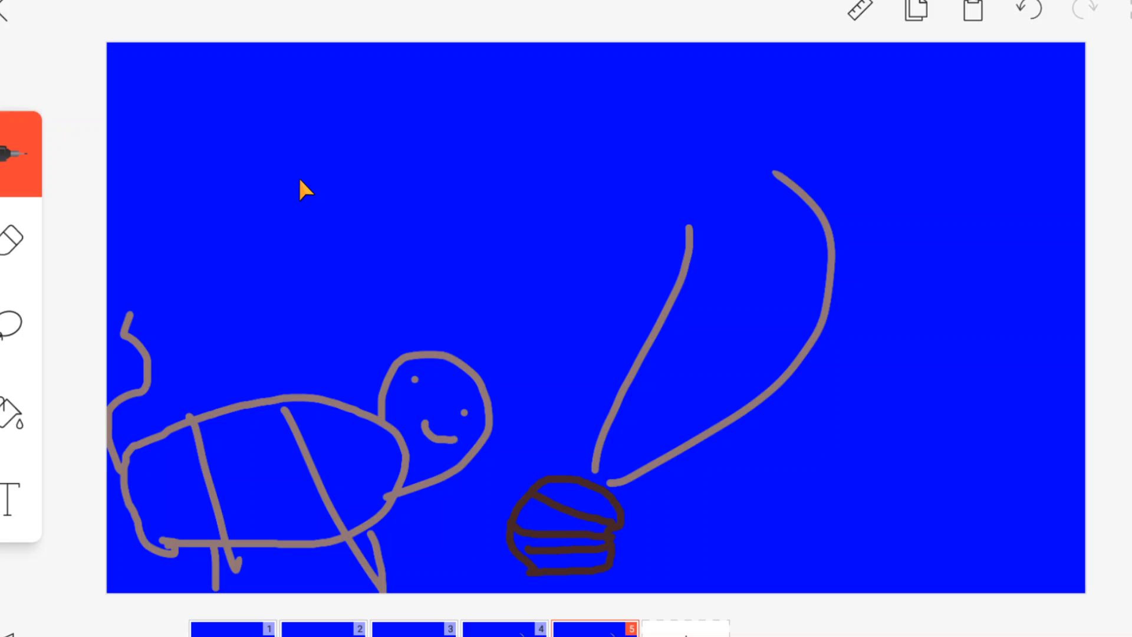
# - Pick the lasso tool to trace a selection around the puppy
pyautogui.click(18, 327)
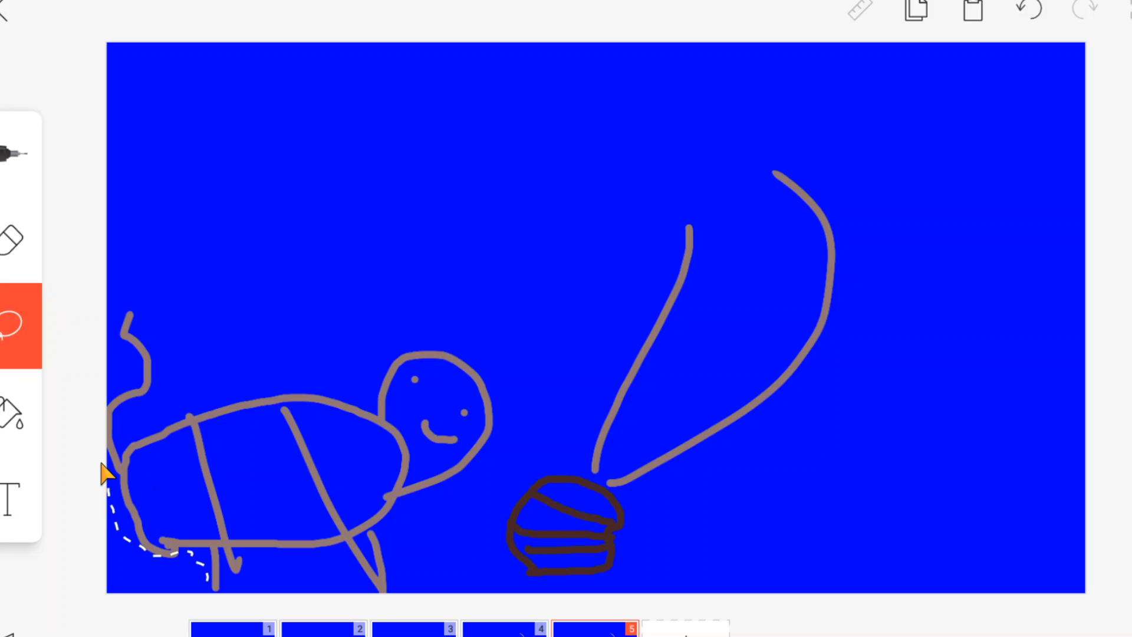
pyautogui.moveTo(128, 316)
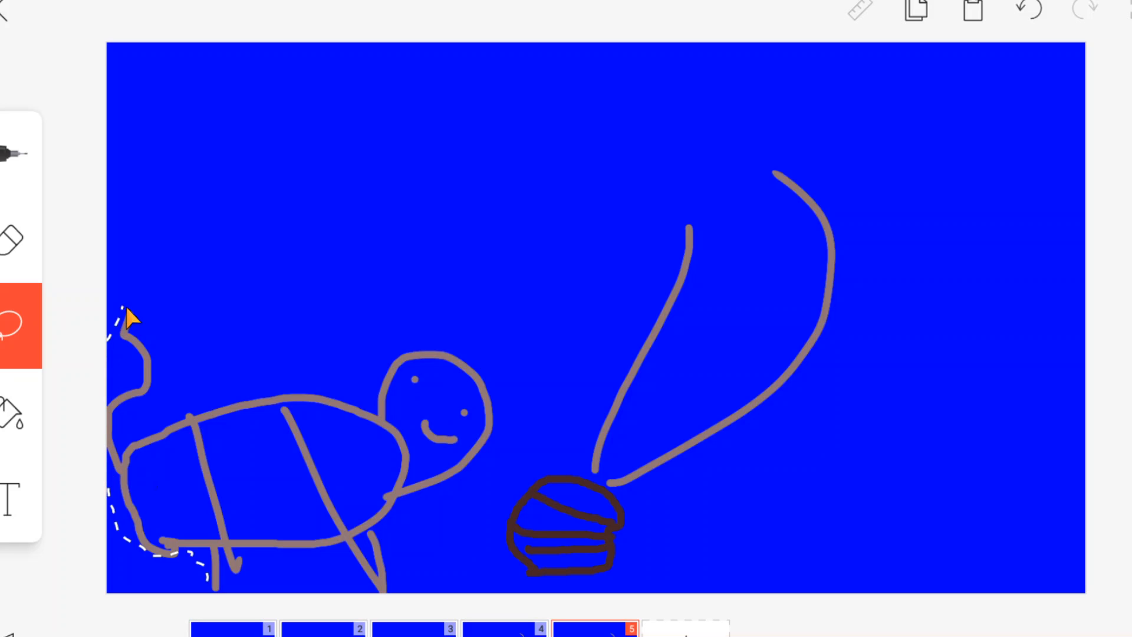
pyautogui.moveTo(156, 390)
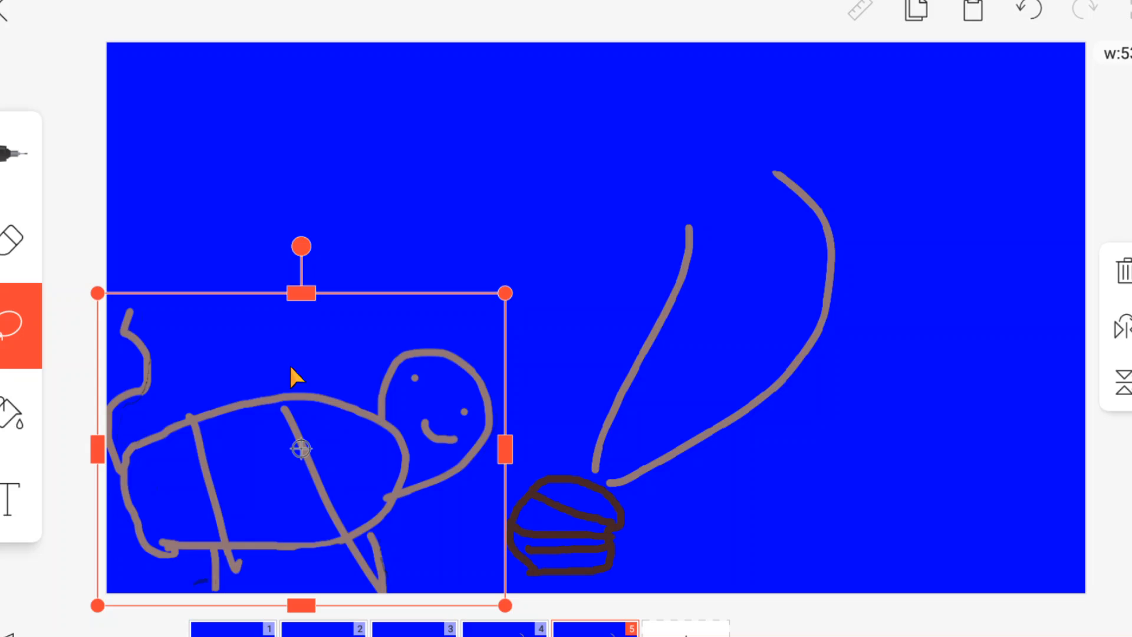
# - Move the puppy closer to the pile, then tidy the frame with eraser and lasso
pyautogui.moveTo(302, 448); pyautogui.dragTo(368, 452)
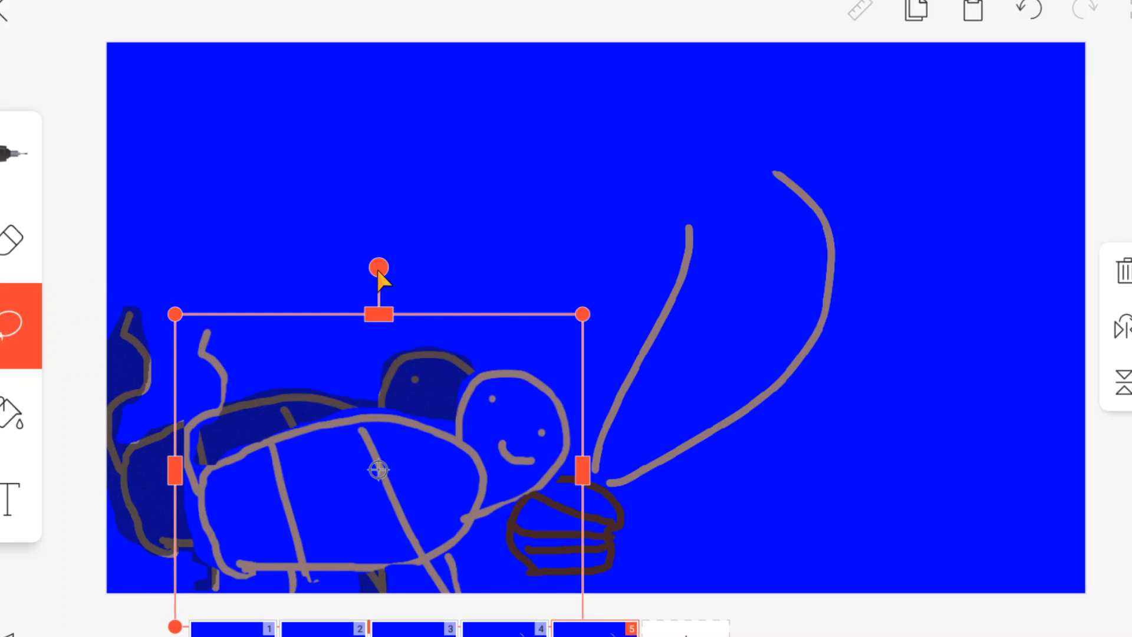
pyautogui.moveTo(378, 267); pyautogui.dragTo(459, 284)
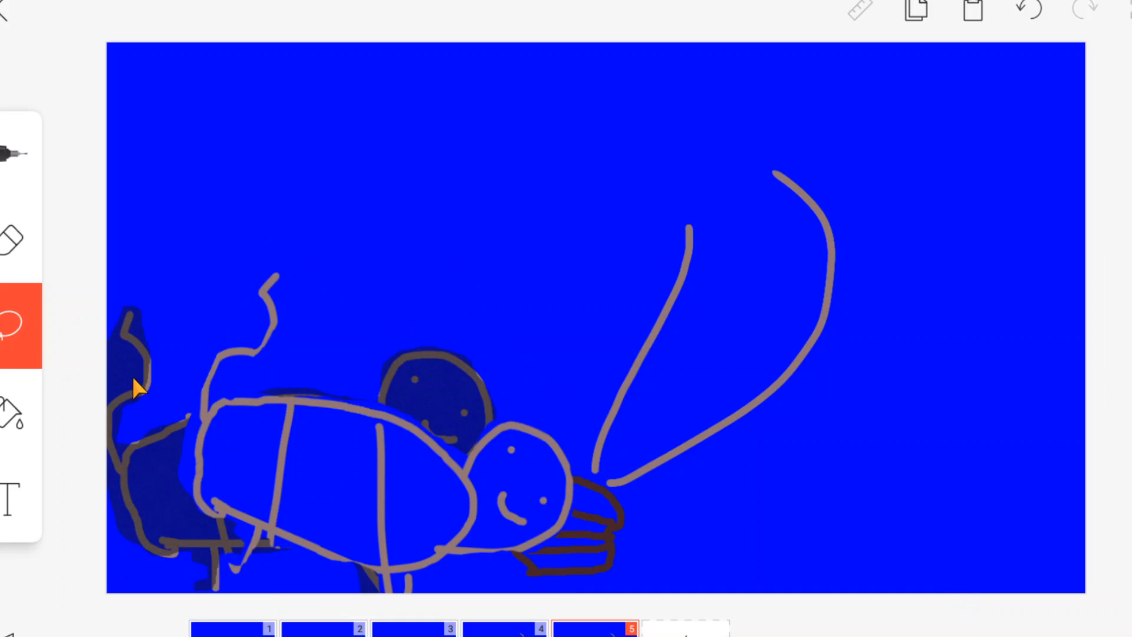
pyautogui.click(20, 238)
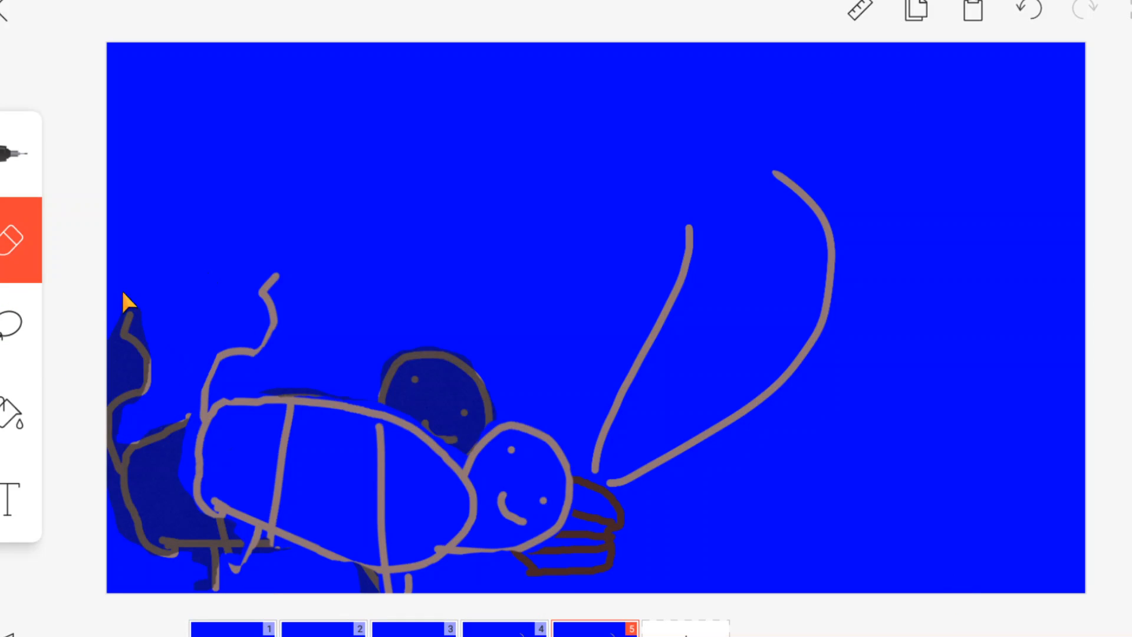
pyautogui.click(14, 238)
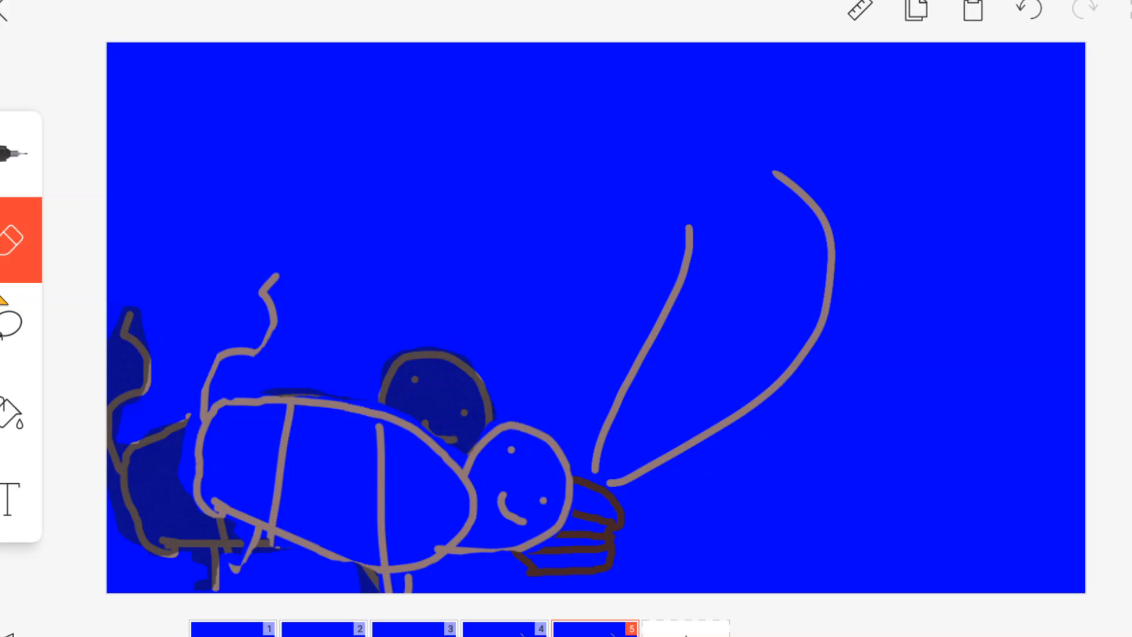
pyautogui.click(14, 325)
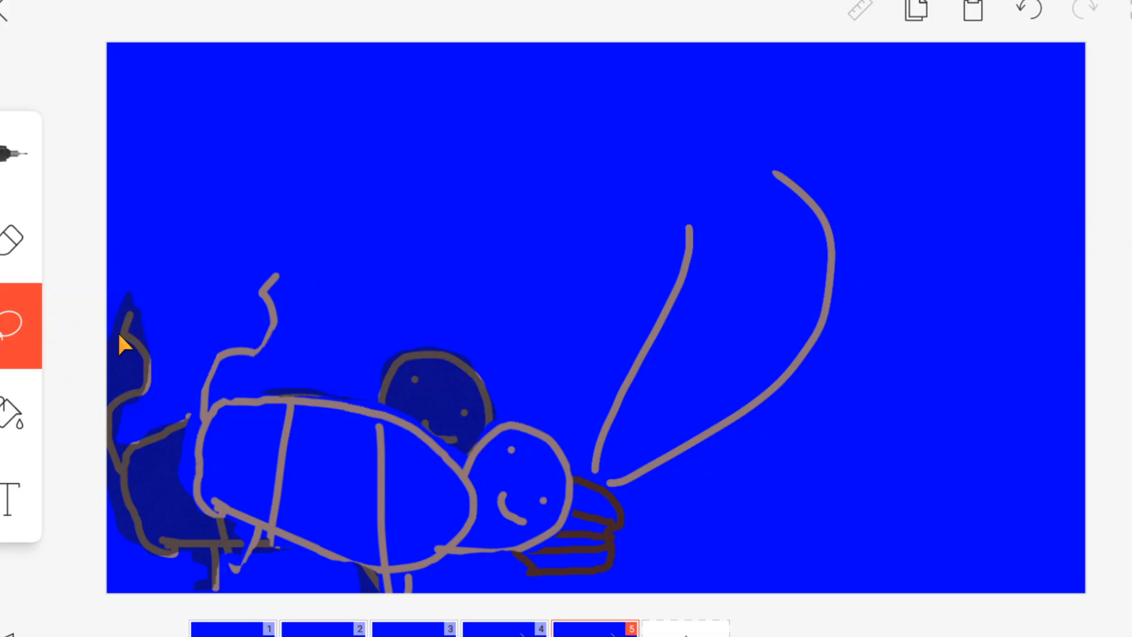
pyautogui.moveTo(157, 316)
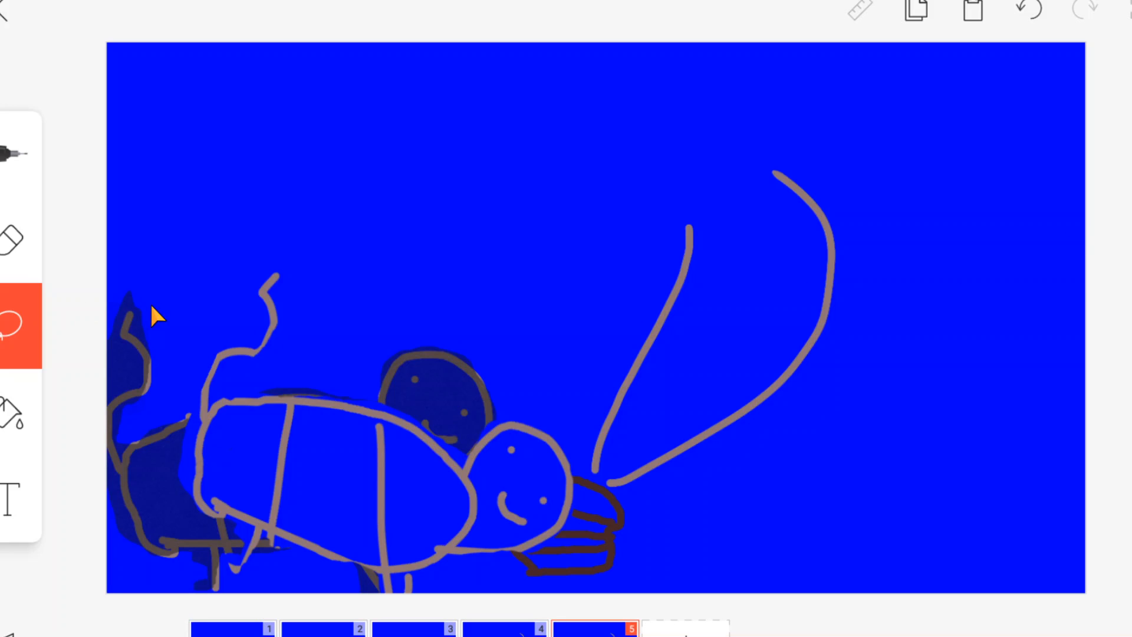
pyautogui.moveTo(592, 503)
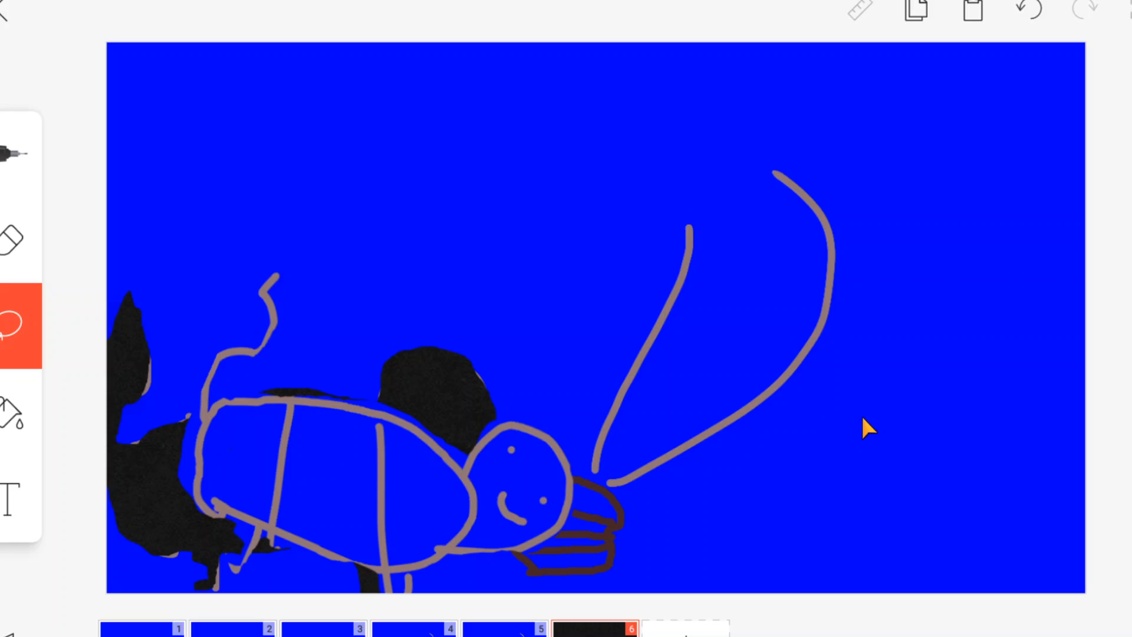
# - Insert the text 'My crap!' onto the frame with the Text tool
pyautogui.click(14, 153)
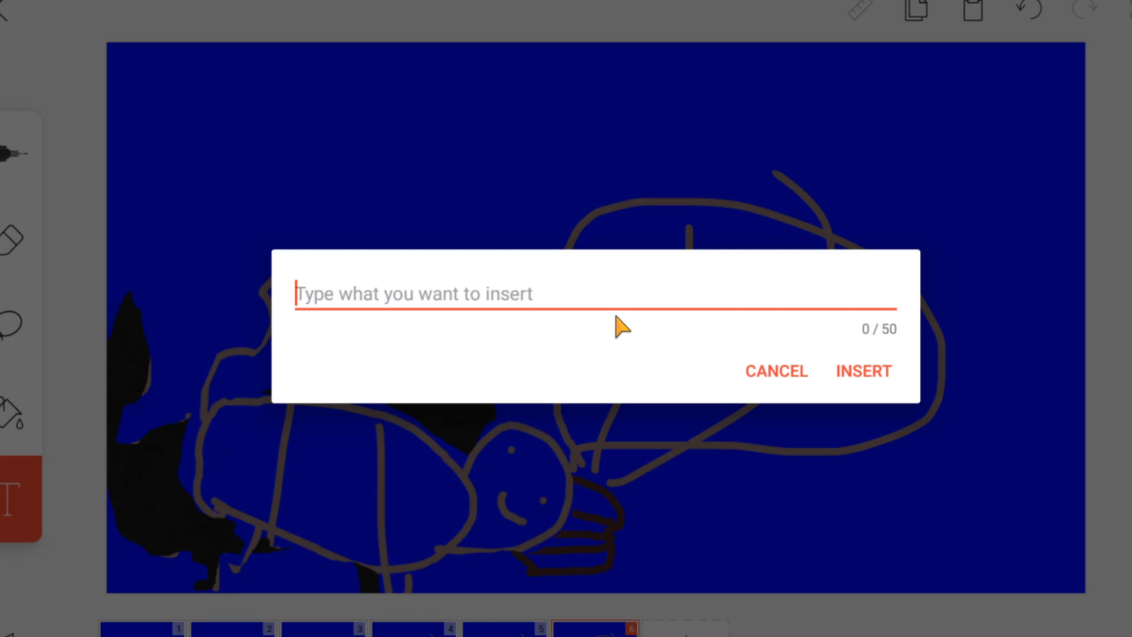
pyautogui.write('My c')
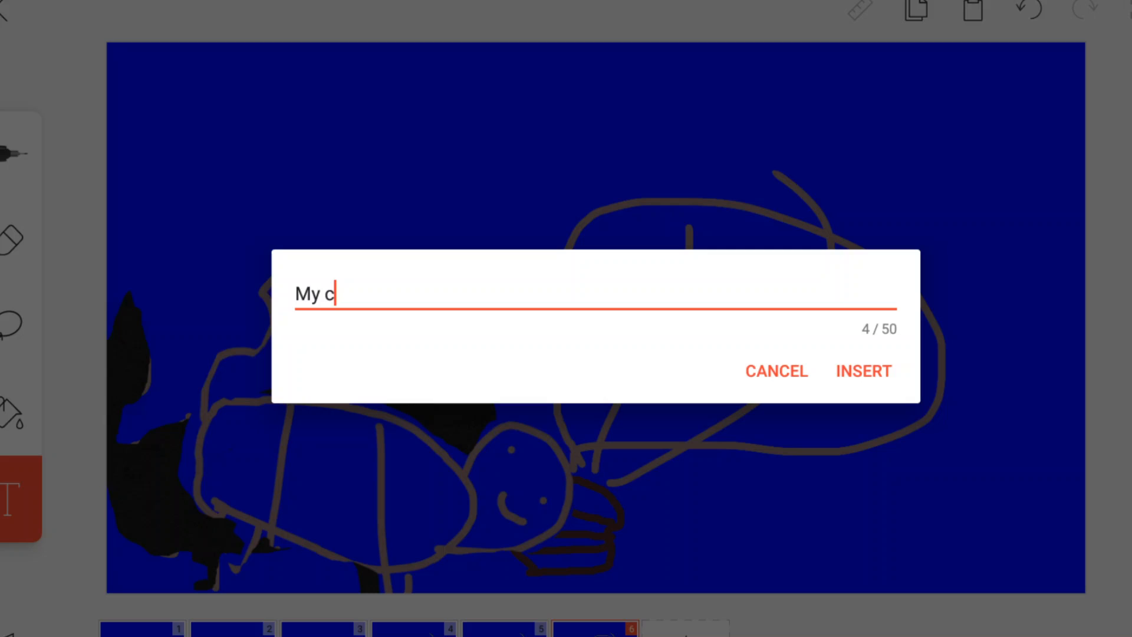
pyautogui.write('rap!')
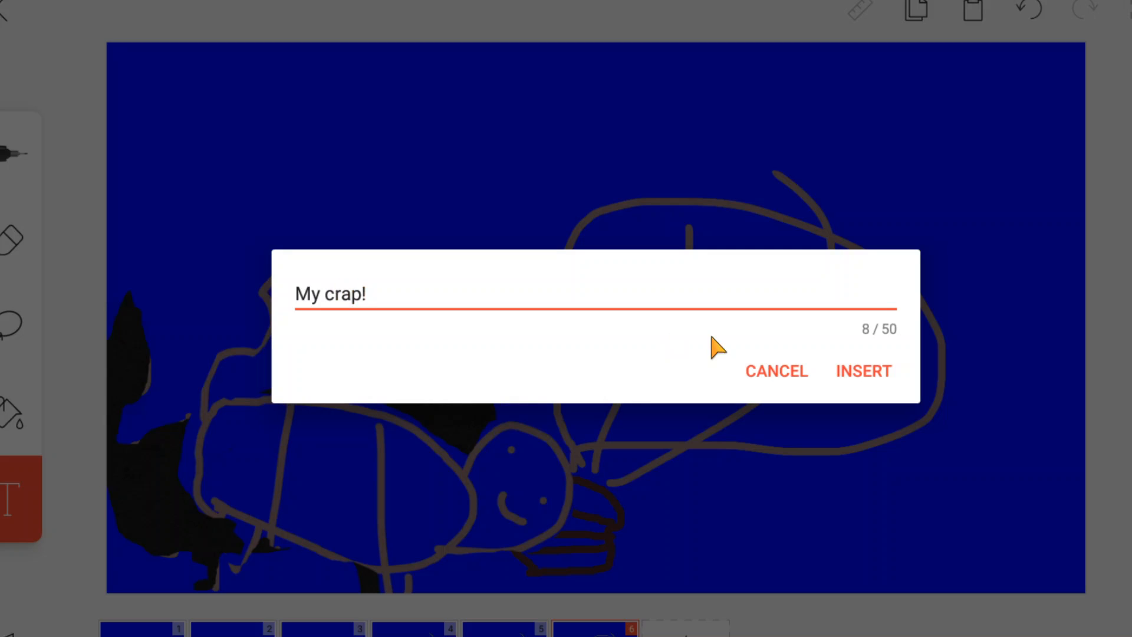
pyautogui.click(863, 371)
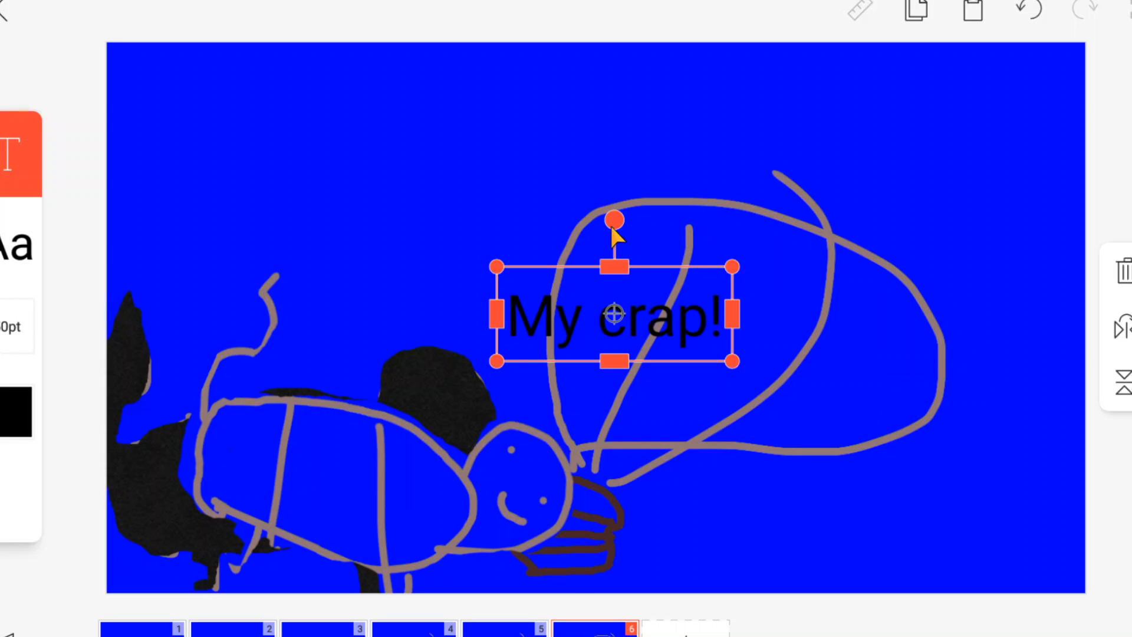
# - Tilt the 'My crap!' text and move it inside the speech bubble
pyautogui.moveTo(613, 219); pyautogui.dragTo(650, 230)
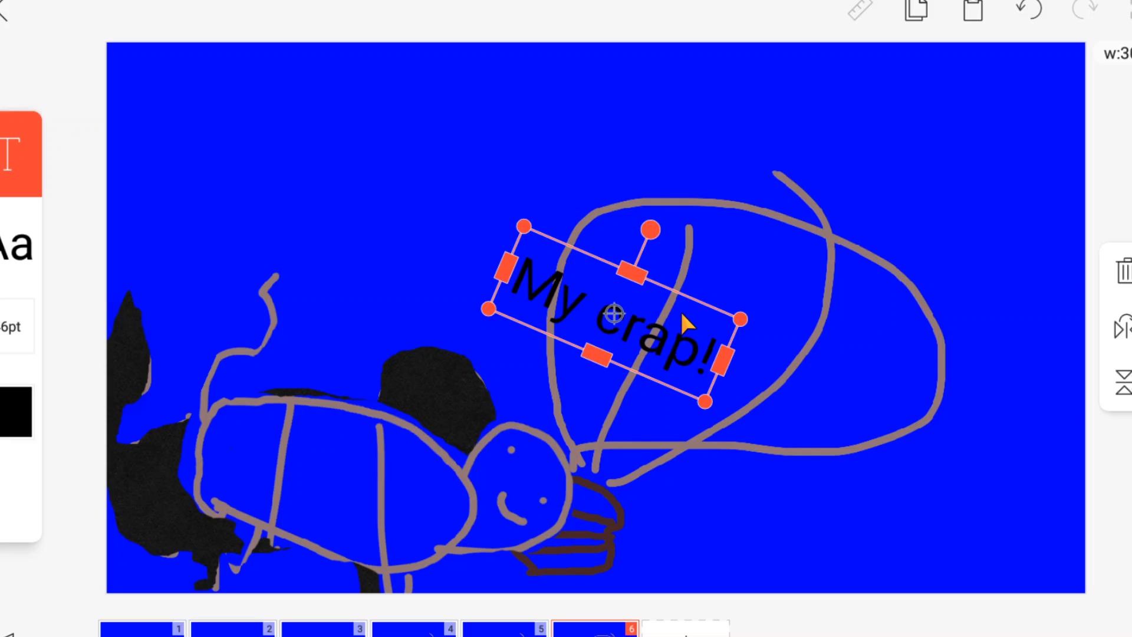
pyautogui.moveTo(636, 340)
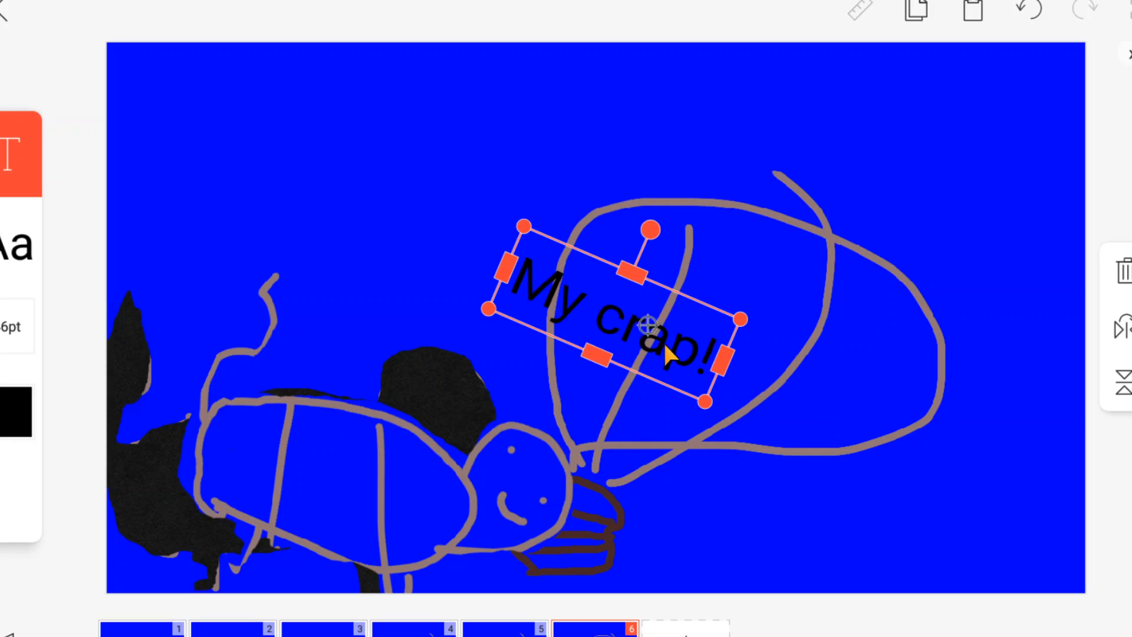
pyautogui.moveTo(649, 325); pyautogui.dragTo(729, 336)
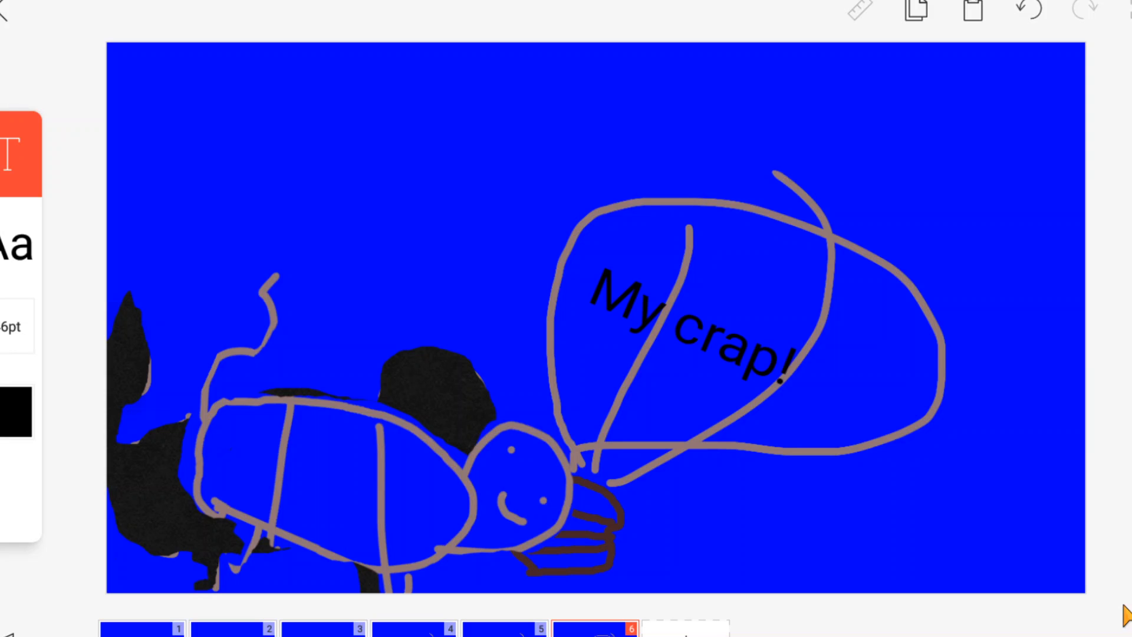
pyautogui.moveTo(983, 522)
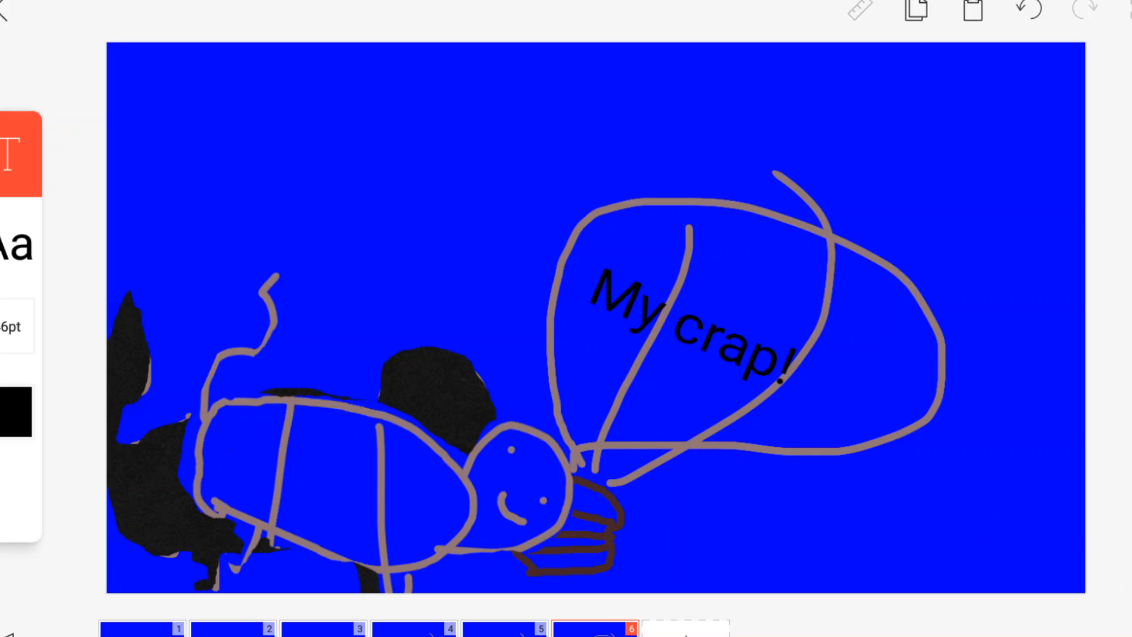
pyautogui.moveTo(408, 425)
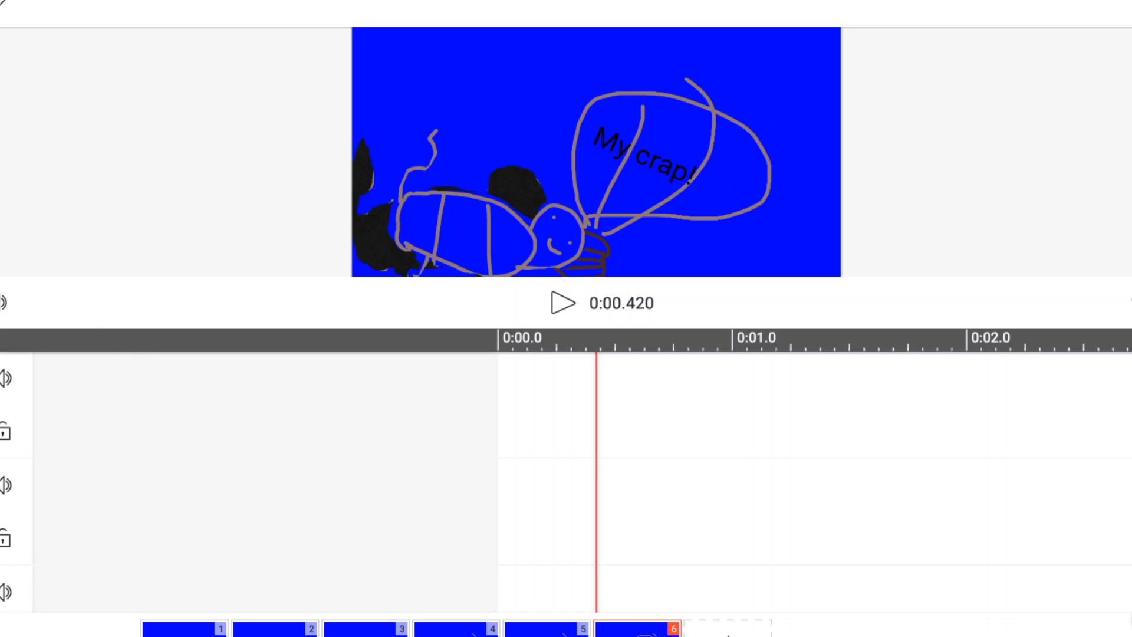
pyautogui.moveTo(1039, 632)
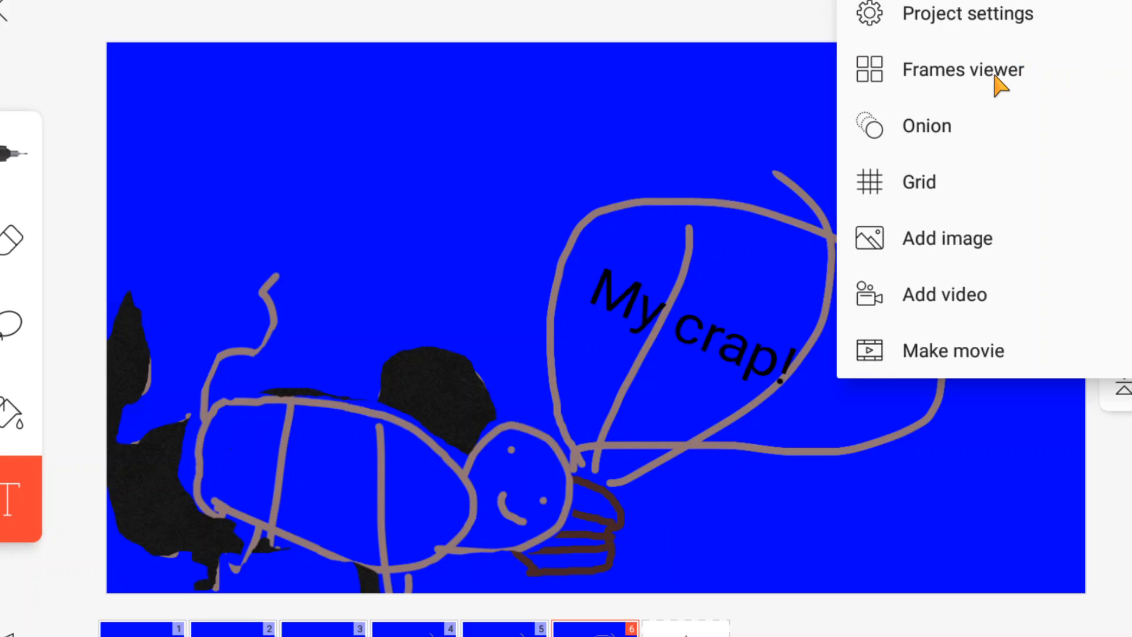
pyautogui.click(962, 70)
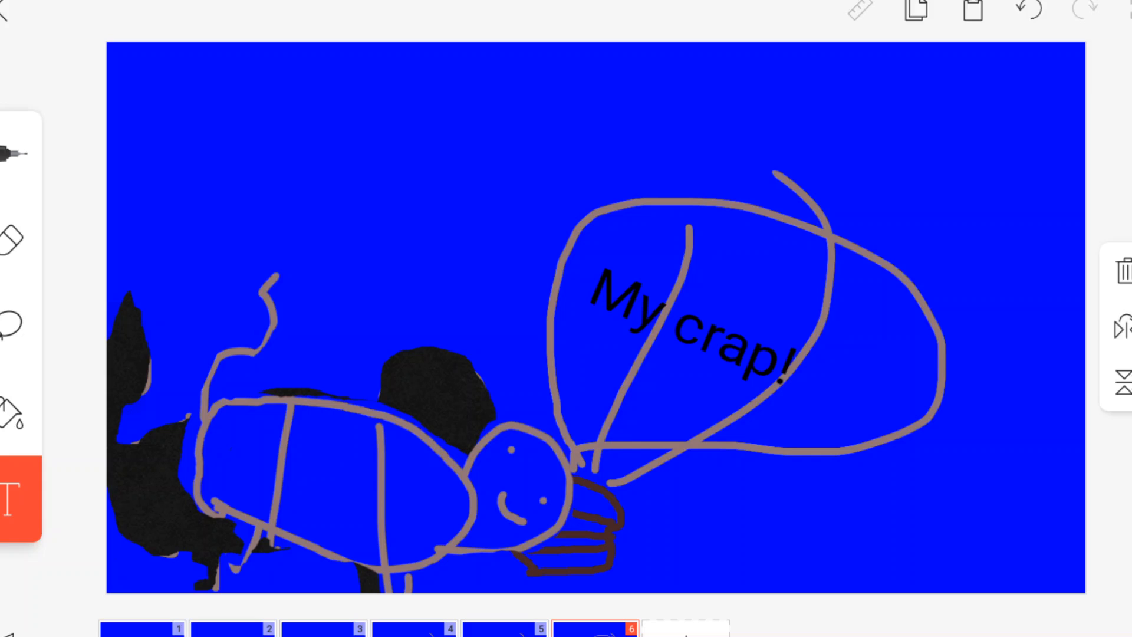
# - Lower the project frame rate from 12 to 7 fps in Project settings and save the change
pyautogui.click(1124, 11)
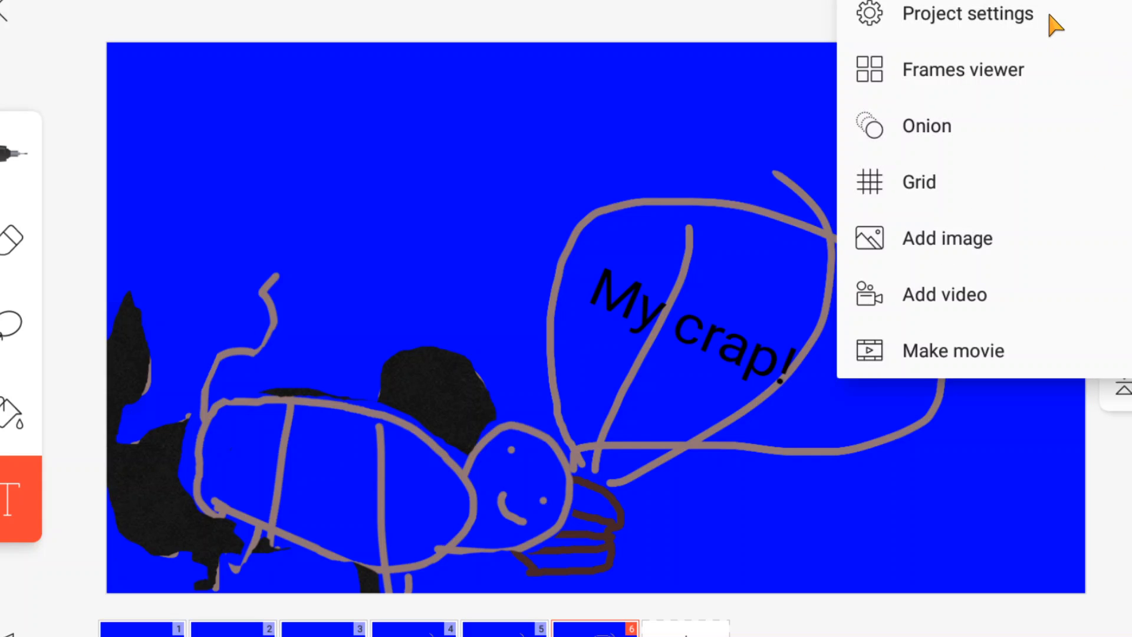
pyautogui.click(966, 13)
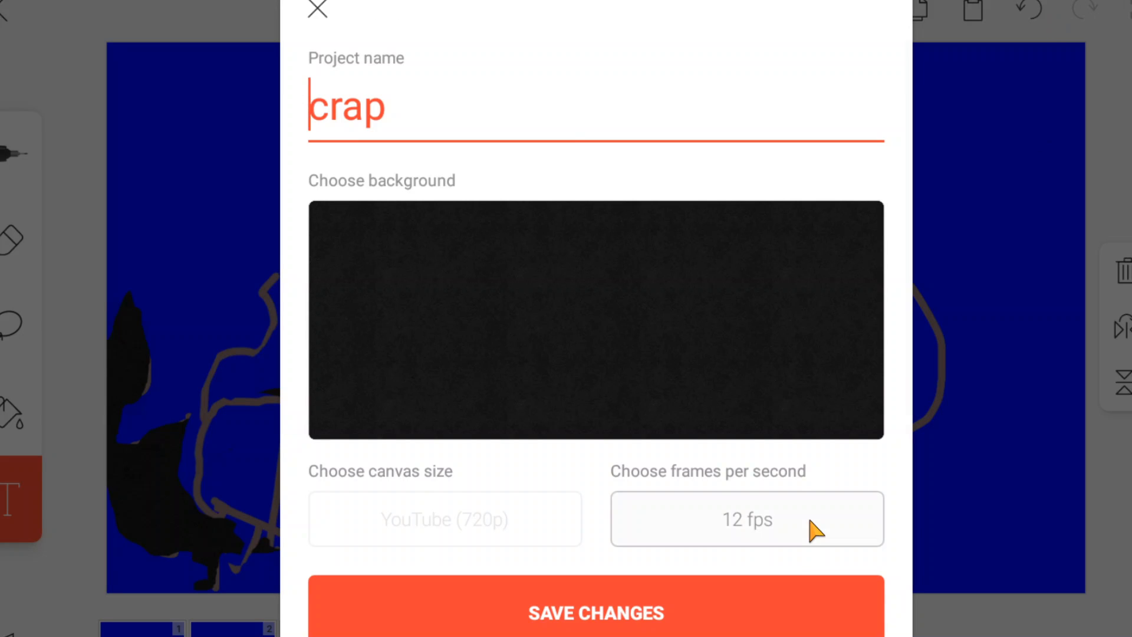
pyautogui.click(745, 519)
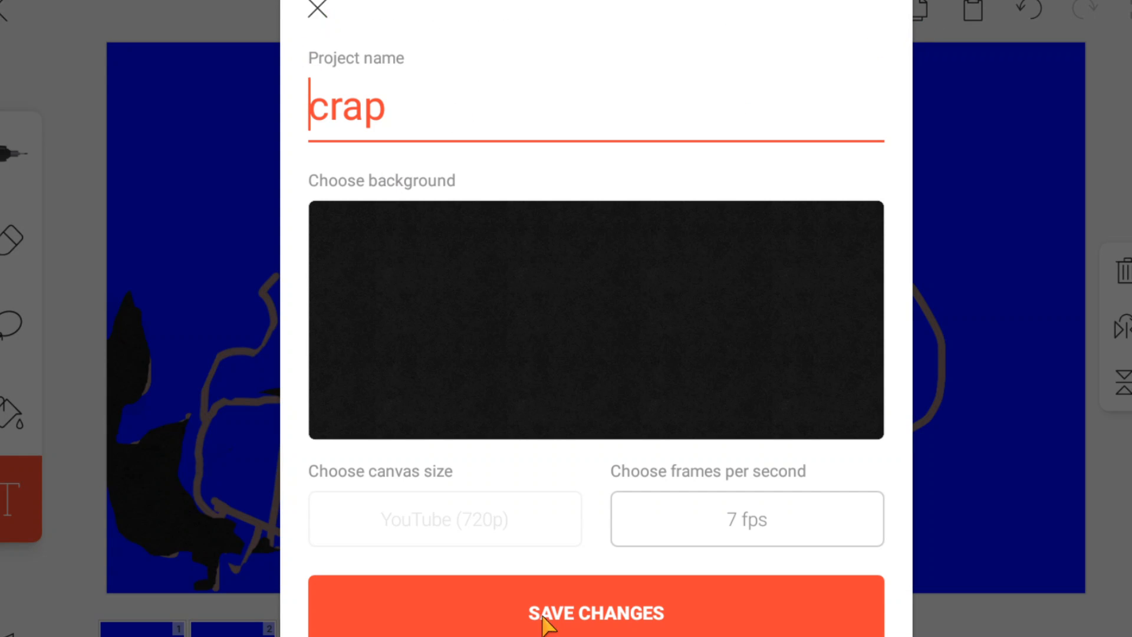
pyautogui.click(595, 613)
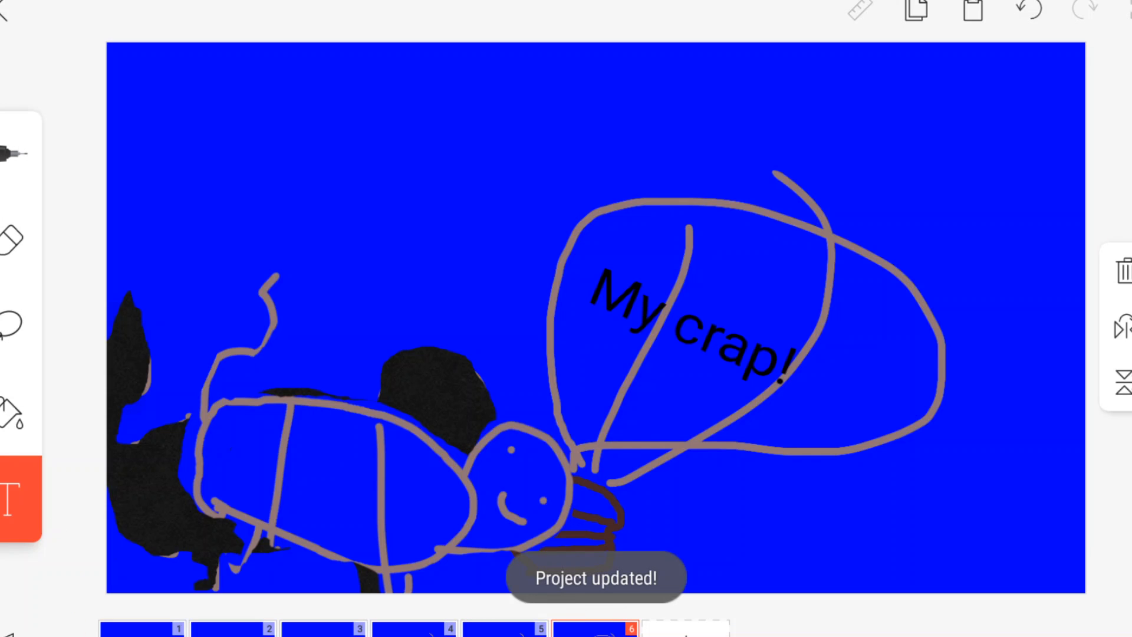